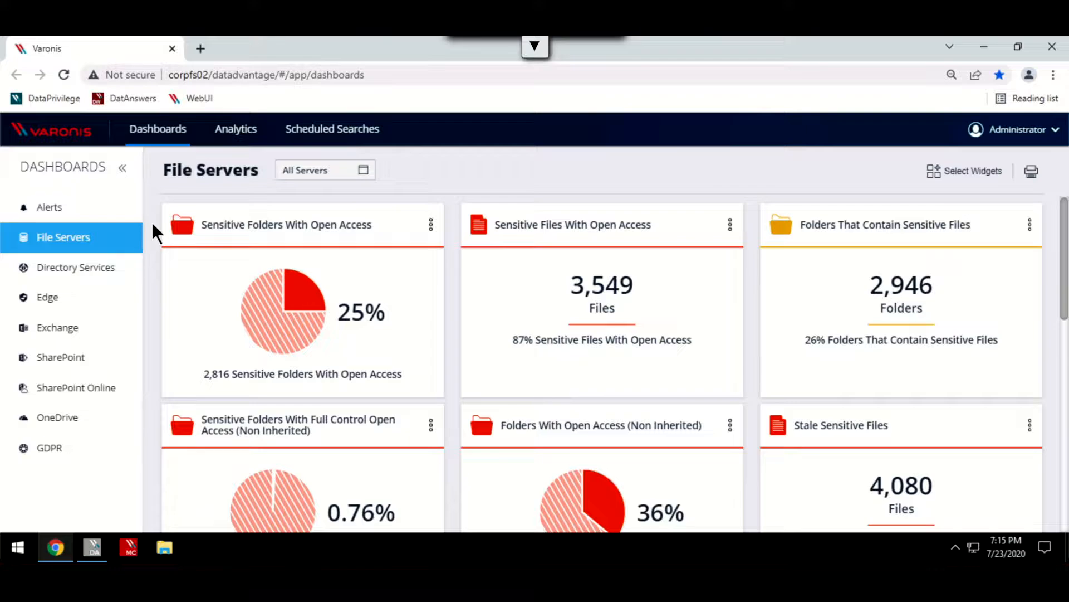
mouse_move(49, 207)
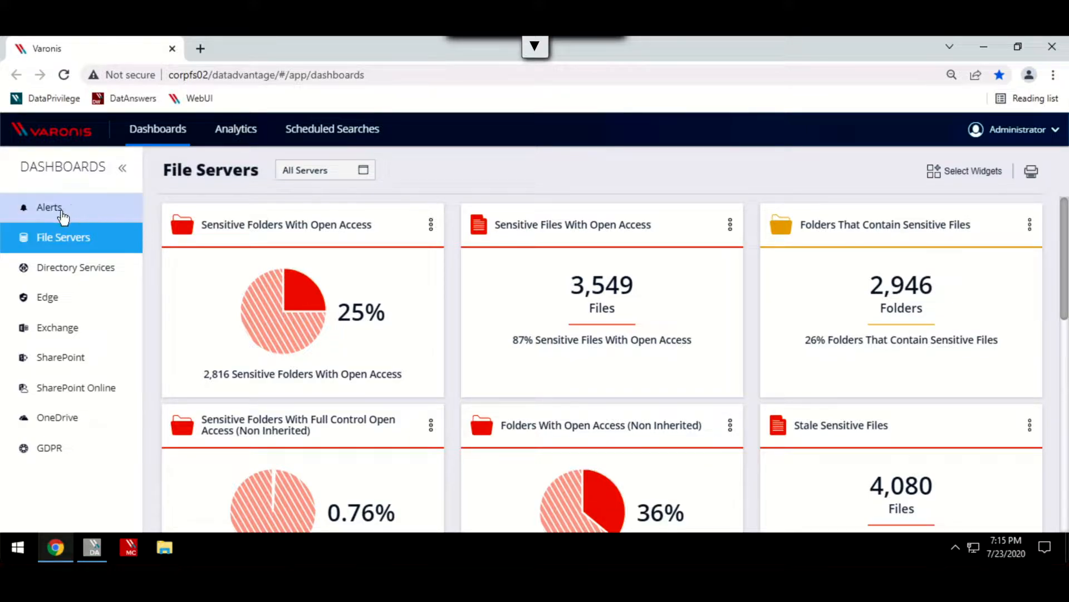
Open the Alert Dashboard and let its filters load, showing 29 results
left_click(49, 207)
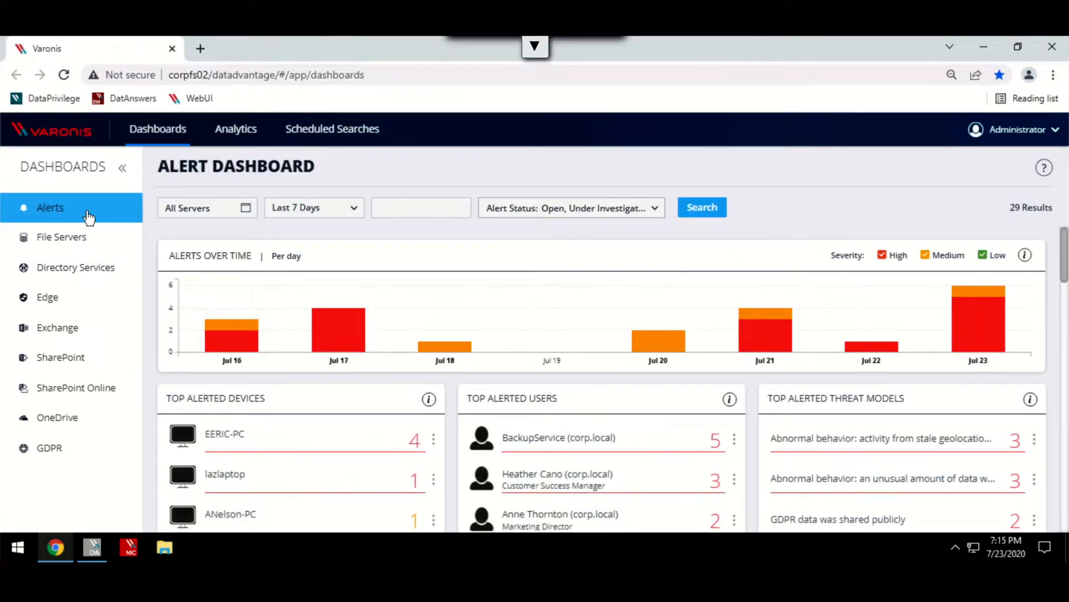
left_click(421, 206)
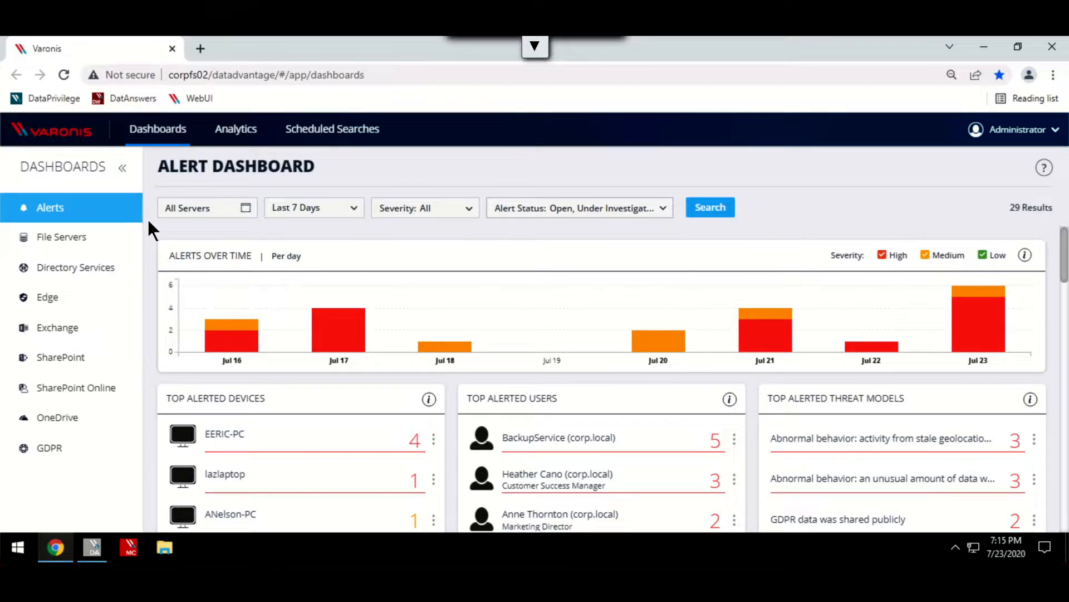
mouse_move(153, 265)
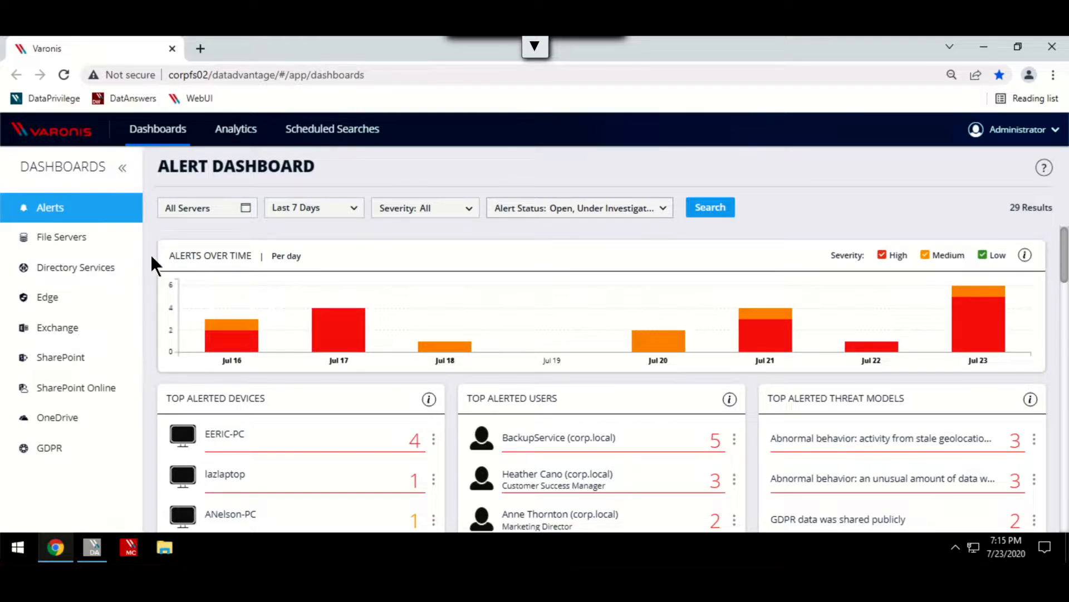
mouse_move(154, 249)
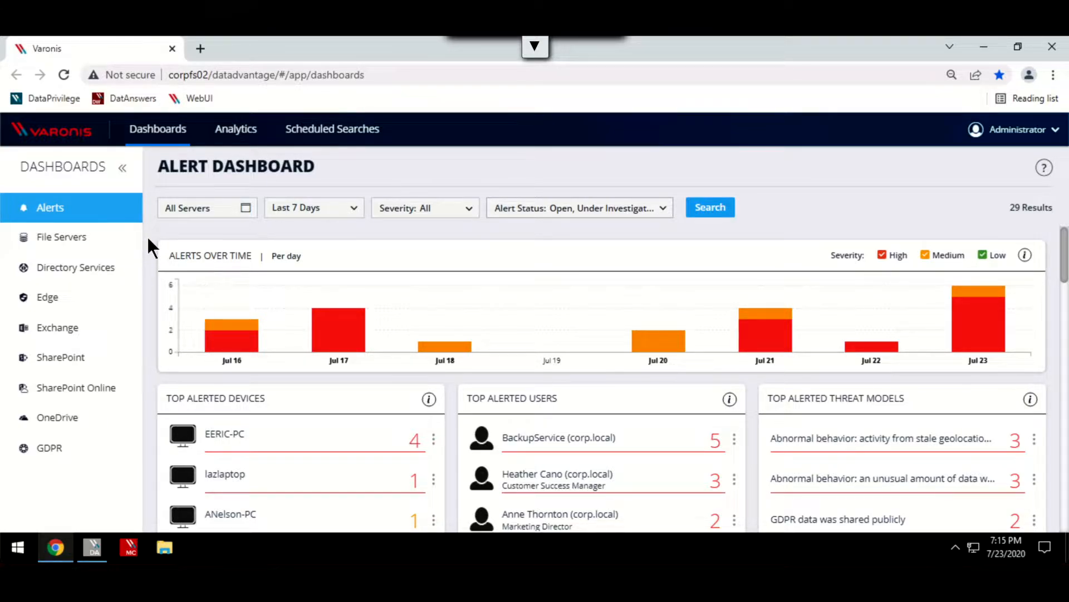
mouse_move(61, 236)
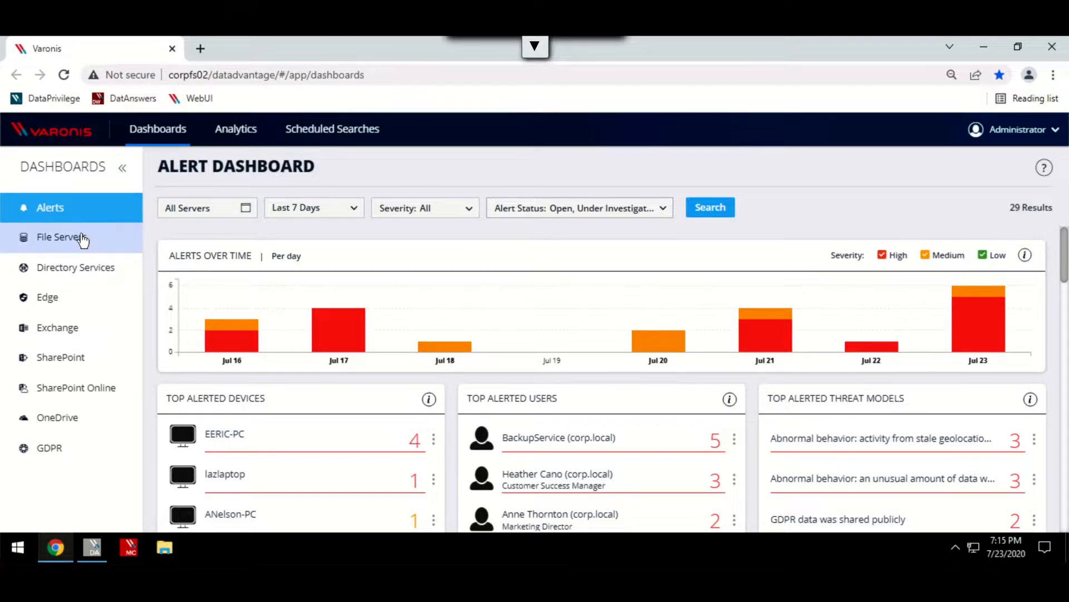
mouse_move(78, 243)
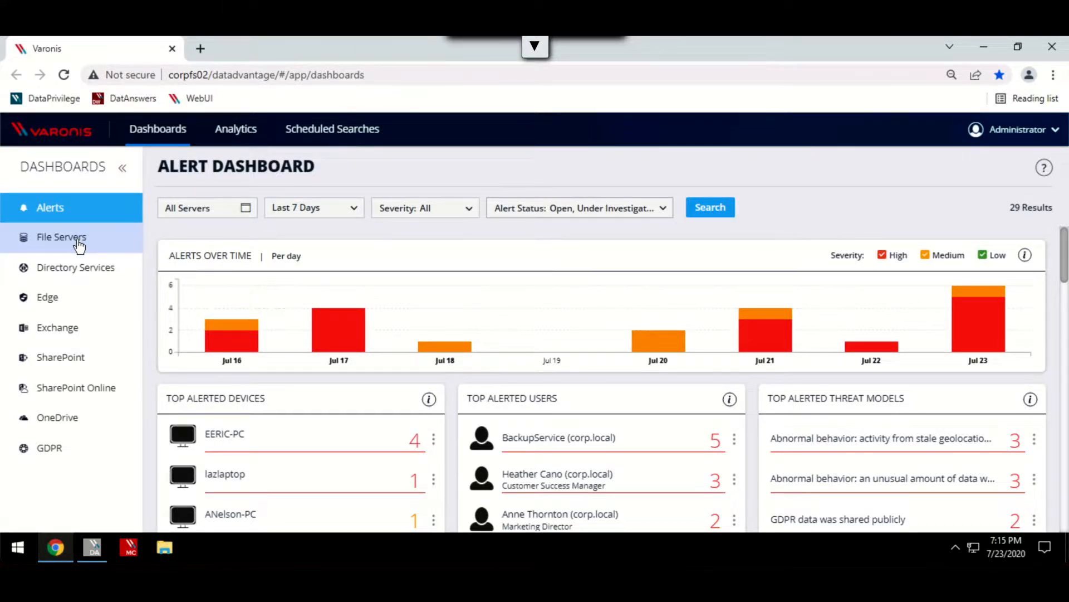
mouse_move(87, 213)
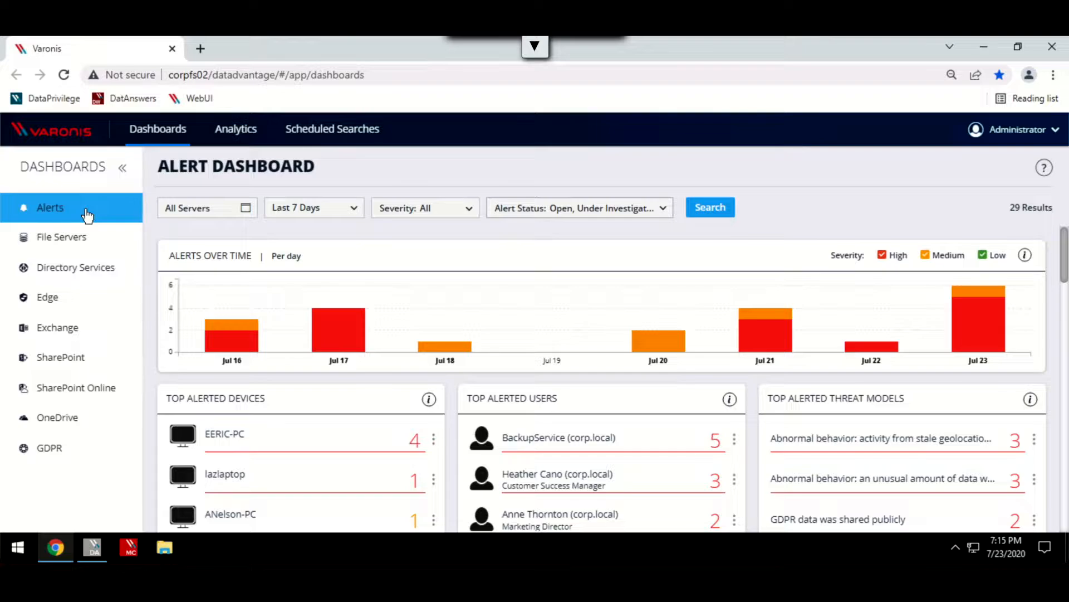
mouse_move(142, 237)
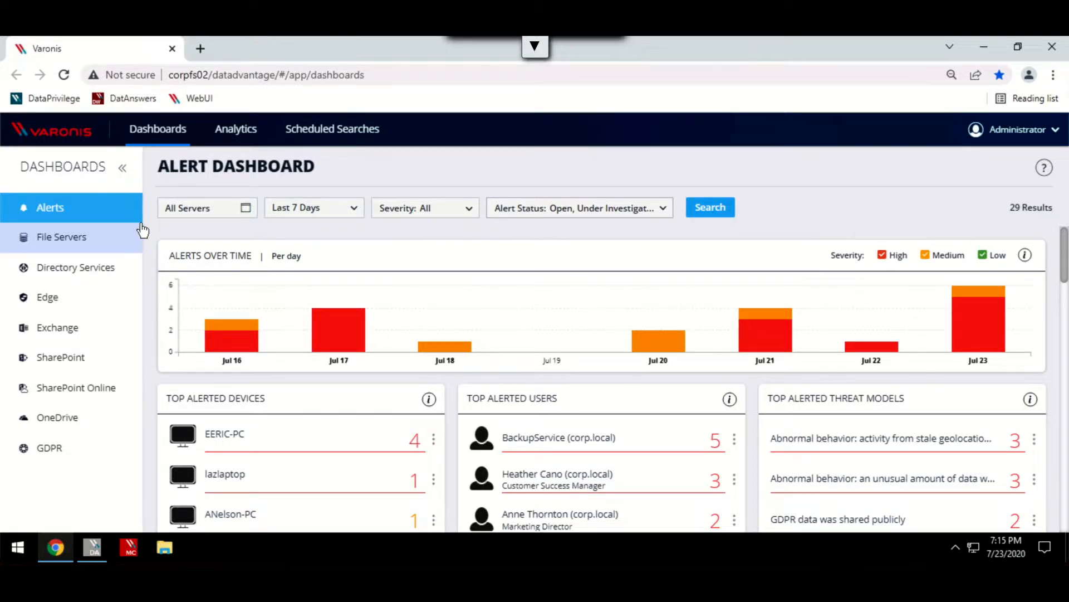
mouse_move(150, 232)
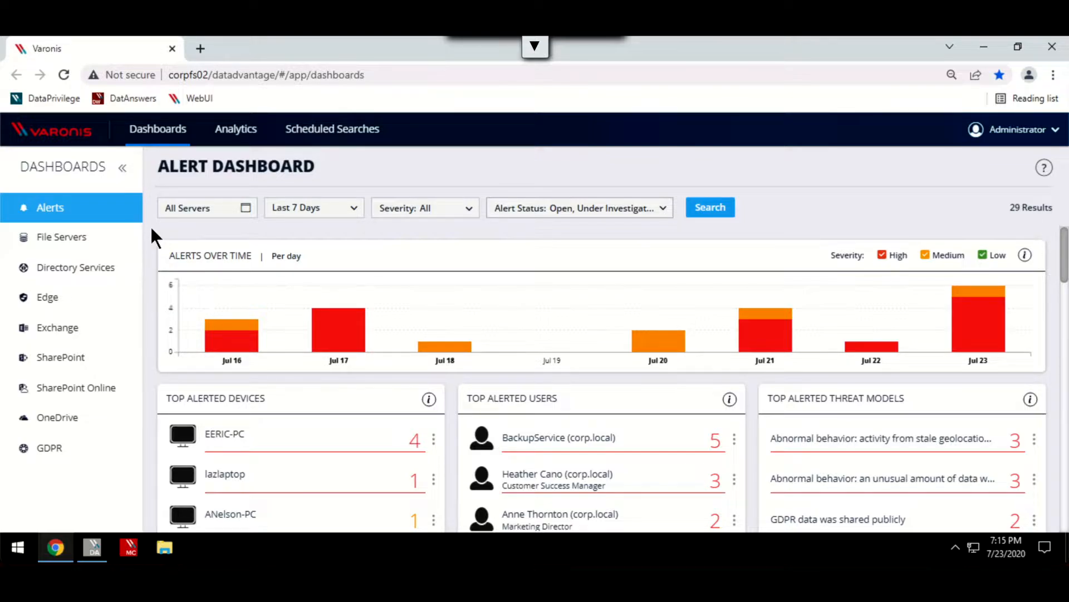
mouse_move(160, 242)
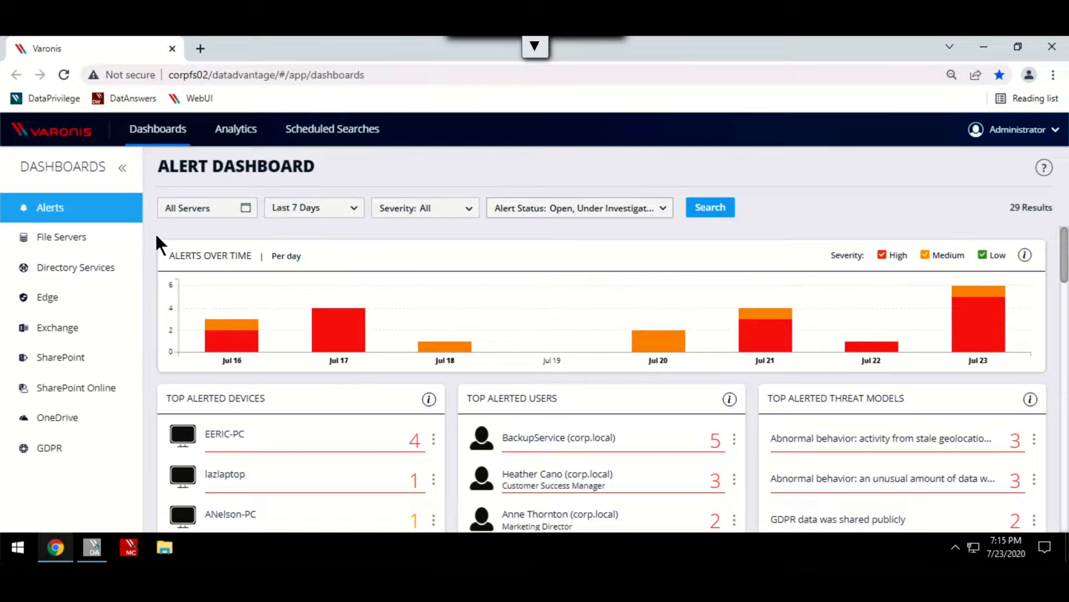
mouse_move(177, 262)
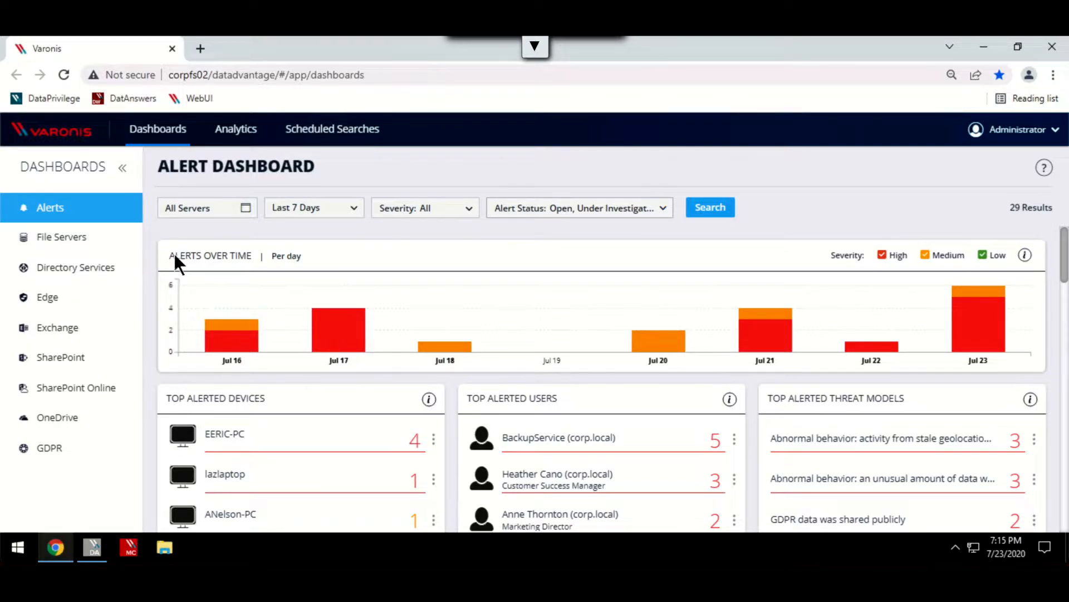
mouse_move(193, 271)
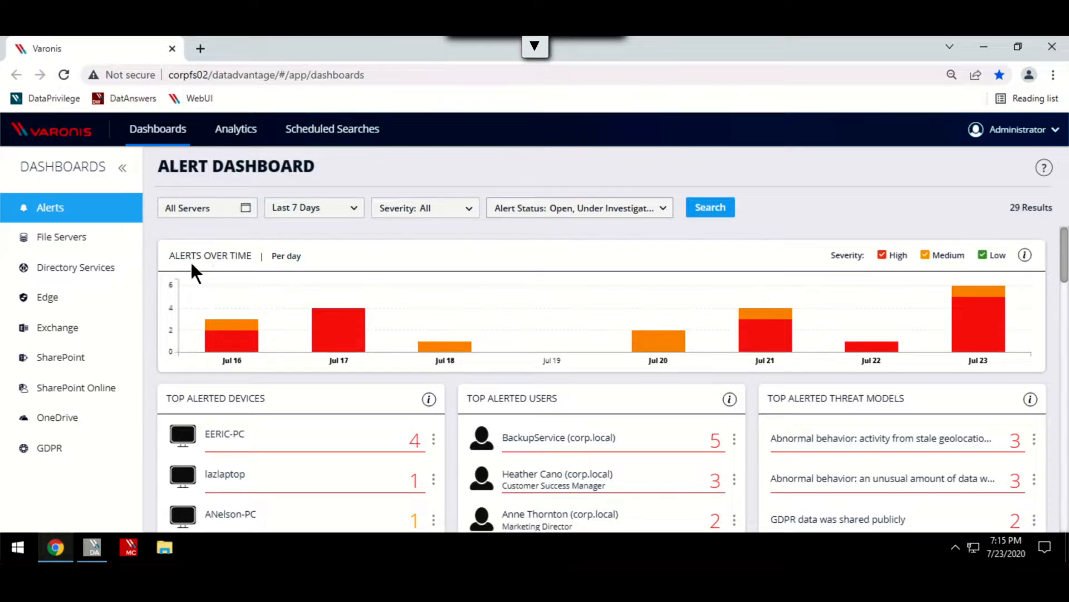
mouse_move(275, 409)
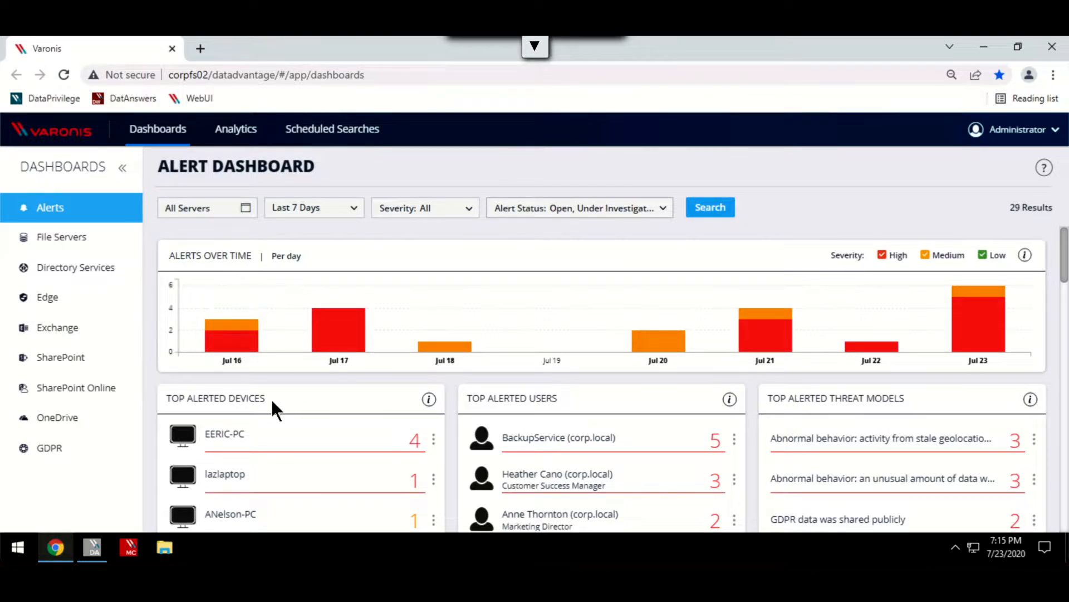
mouse_move(569, 399)
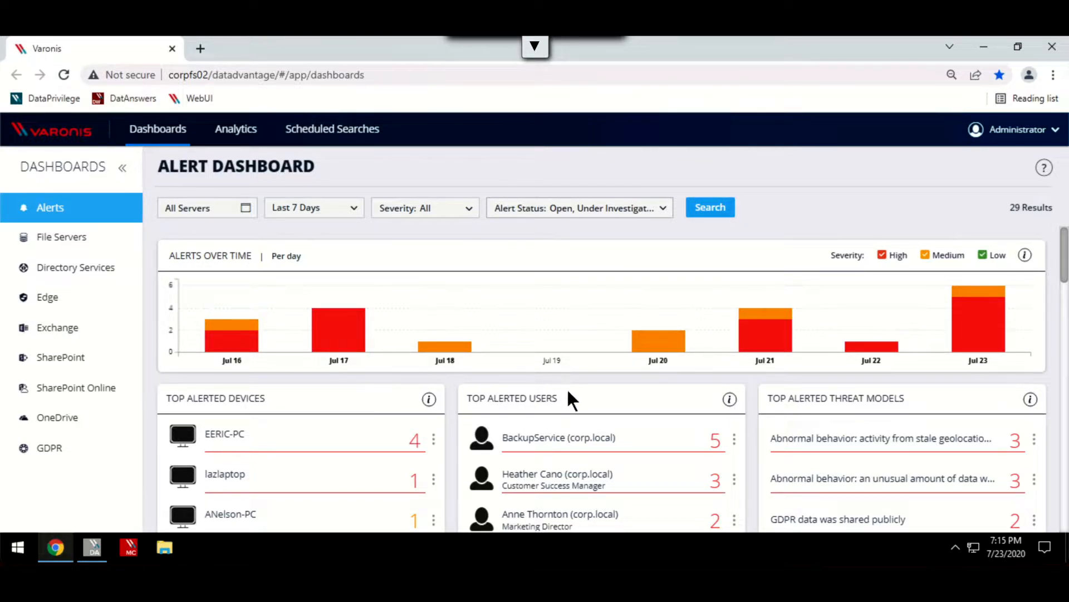
mouse_move(398, 414)
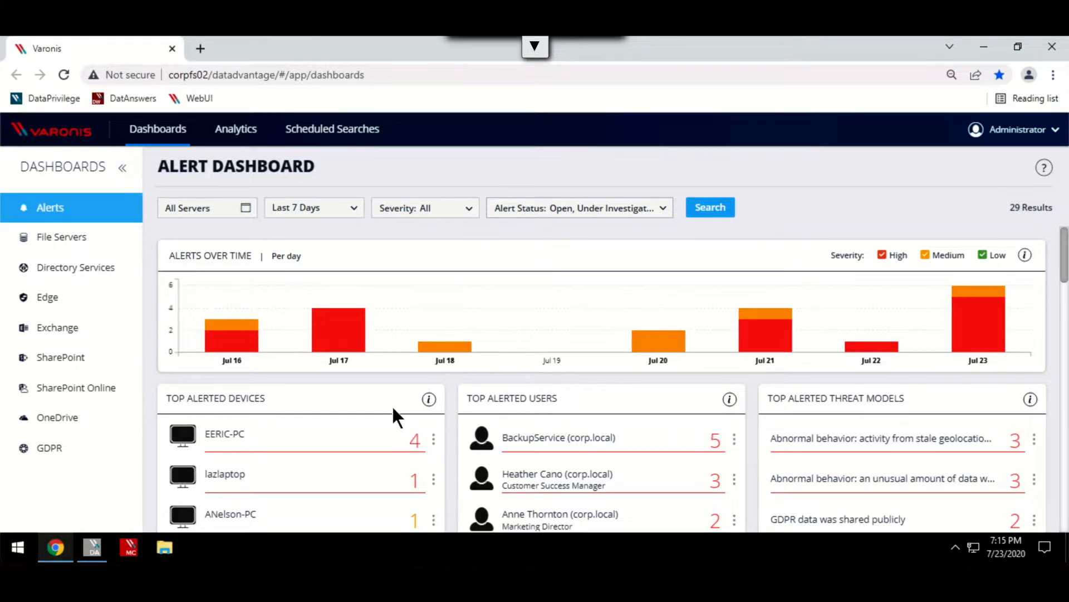
mouse_move(206, 207)
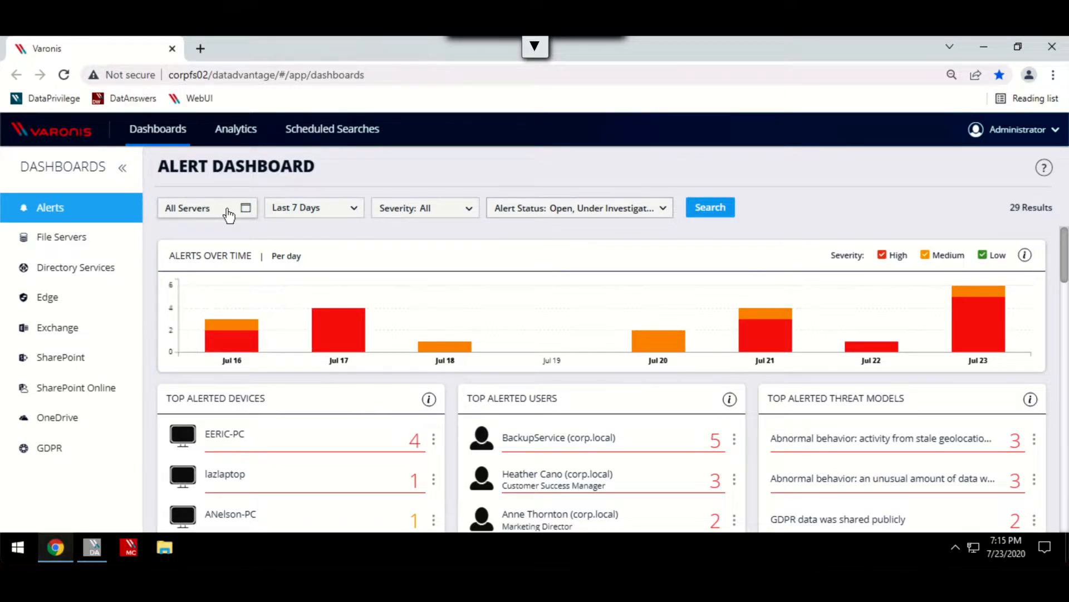
left_click(245, 208)
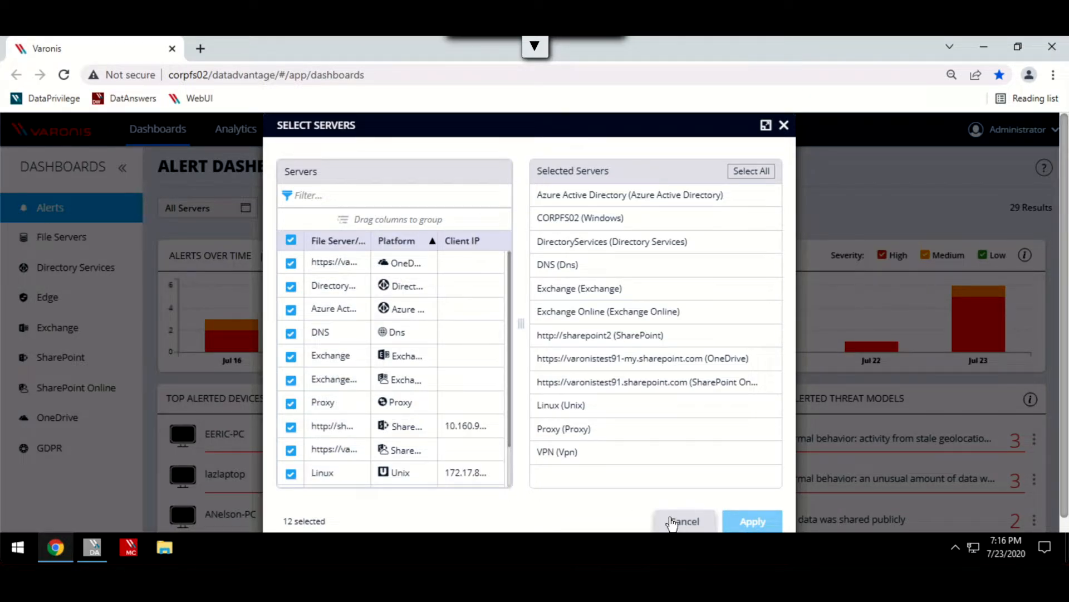
left_click(683, 520)
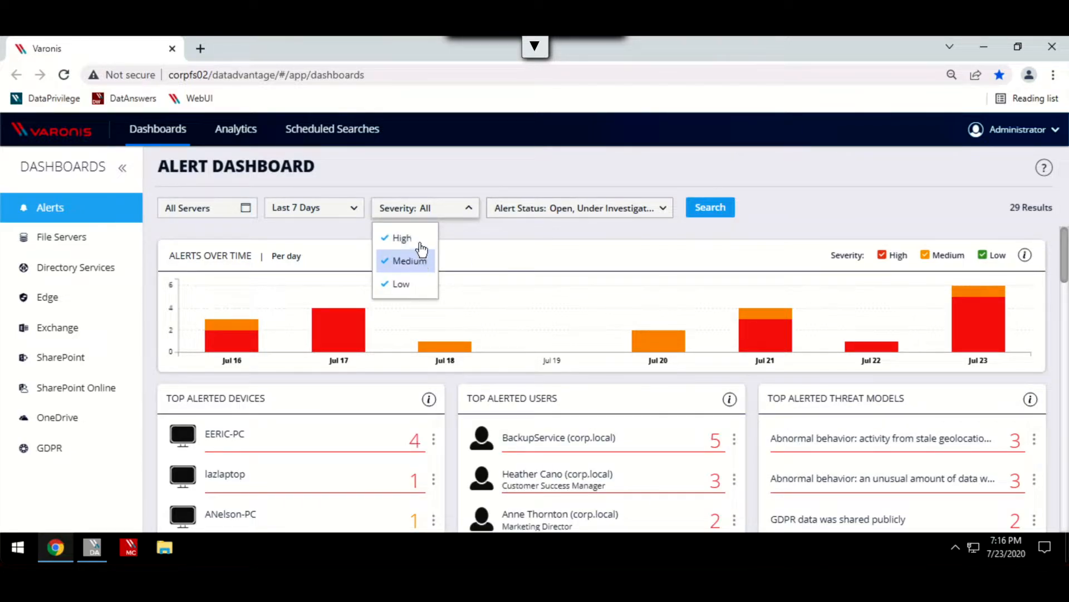
left_click(468, 207)
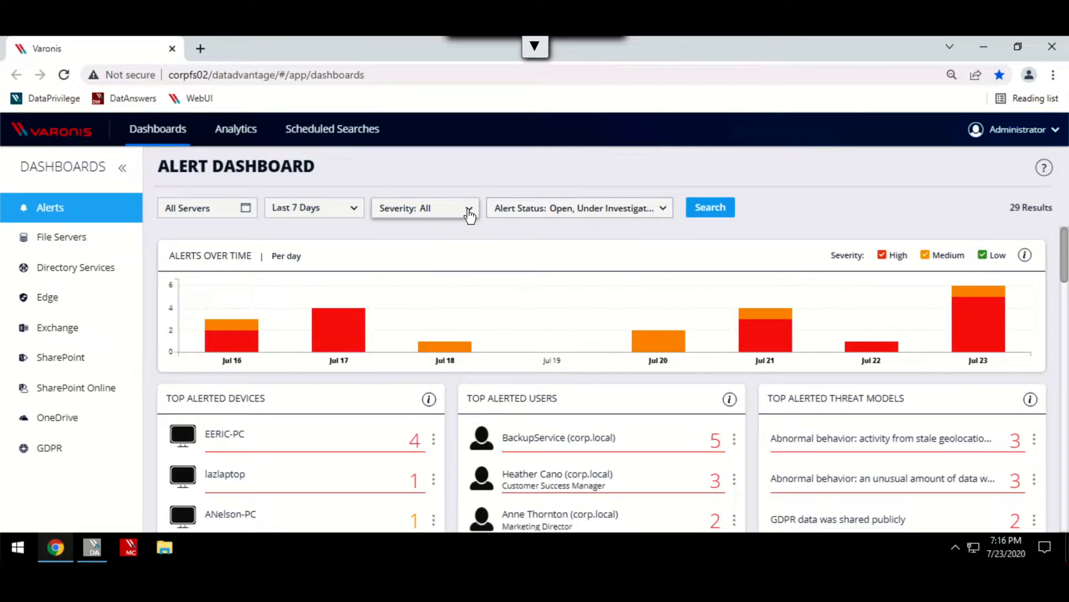
mouse_move(736, 441)
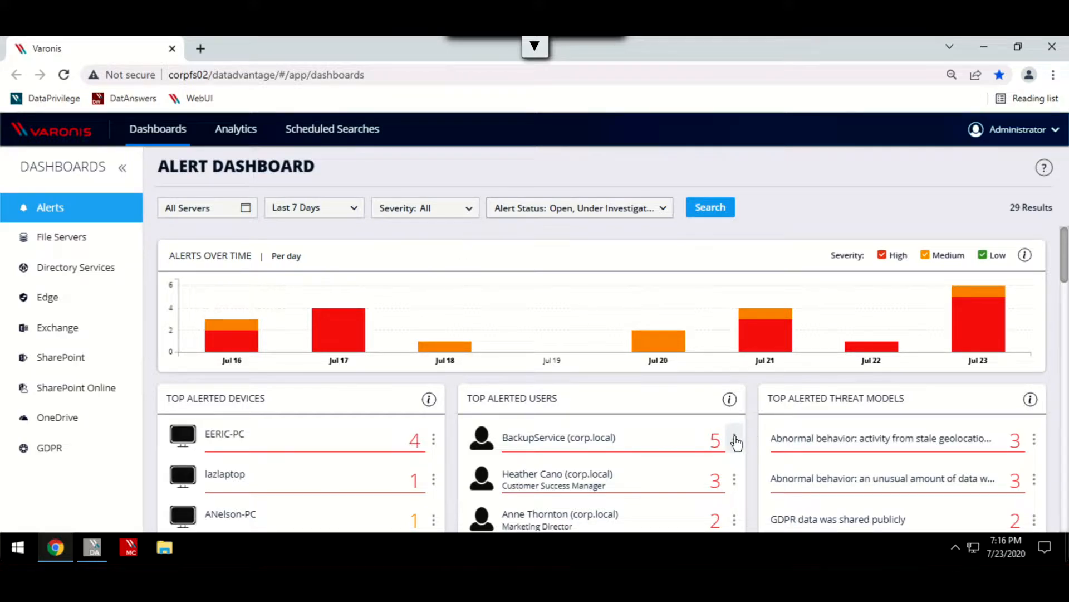
Open the BackupService user context card and add the account to the watch list
left_click(735, 440)
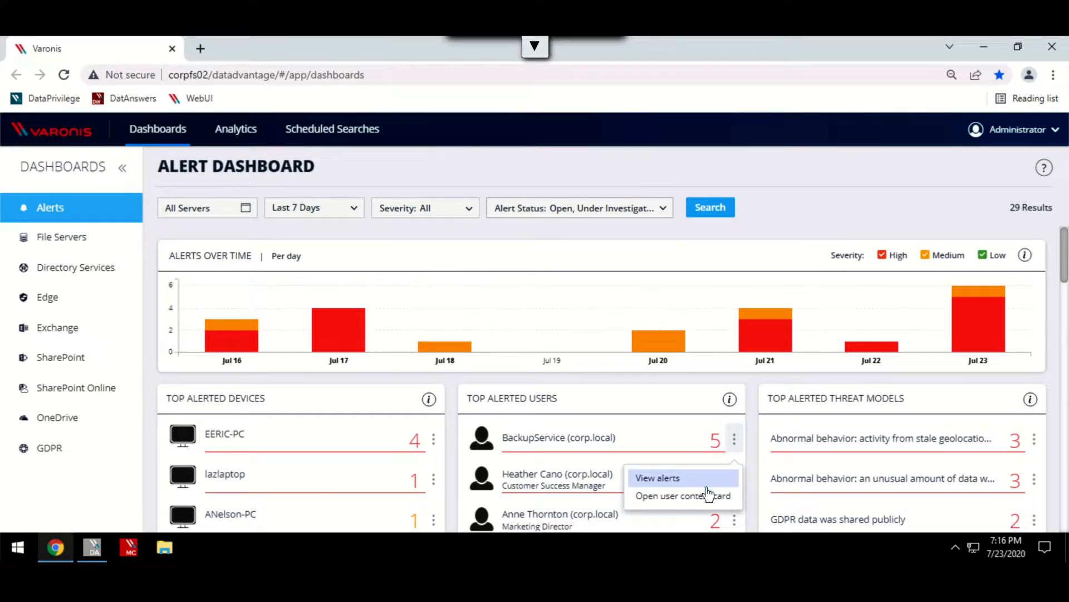
left_click(683, 495)
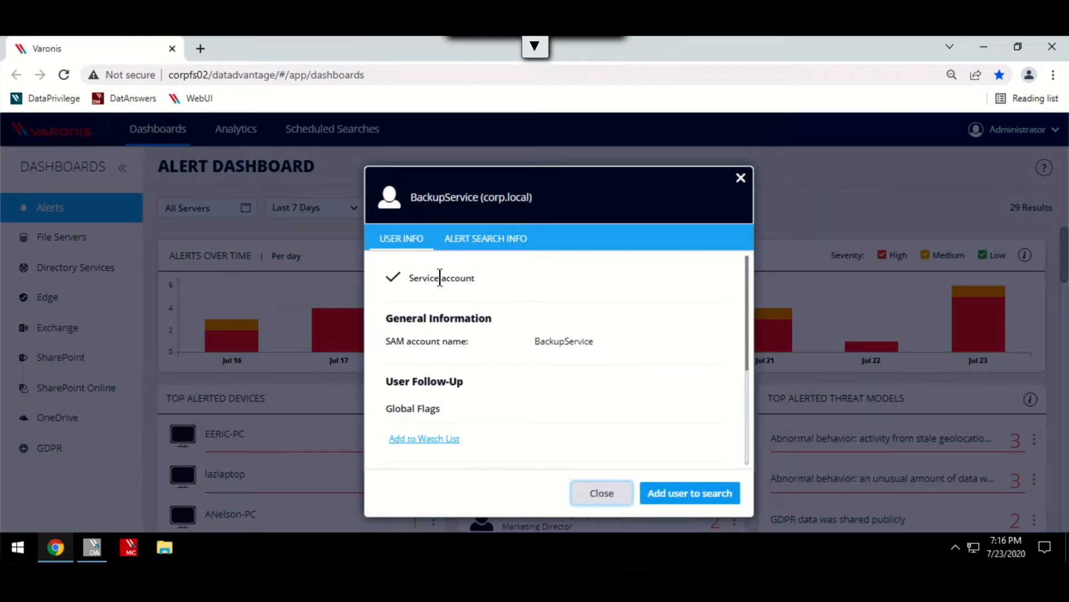
mouse_move(435, 442)
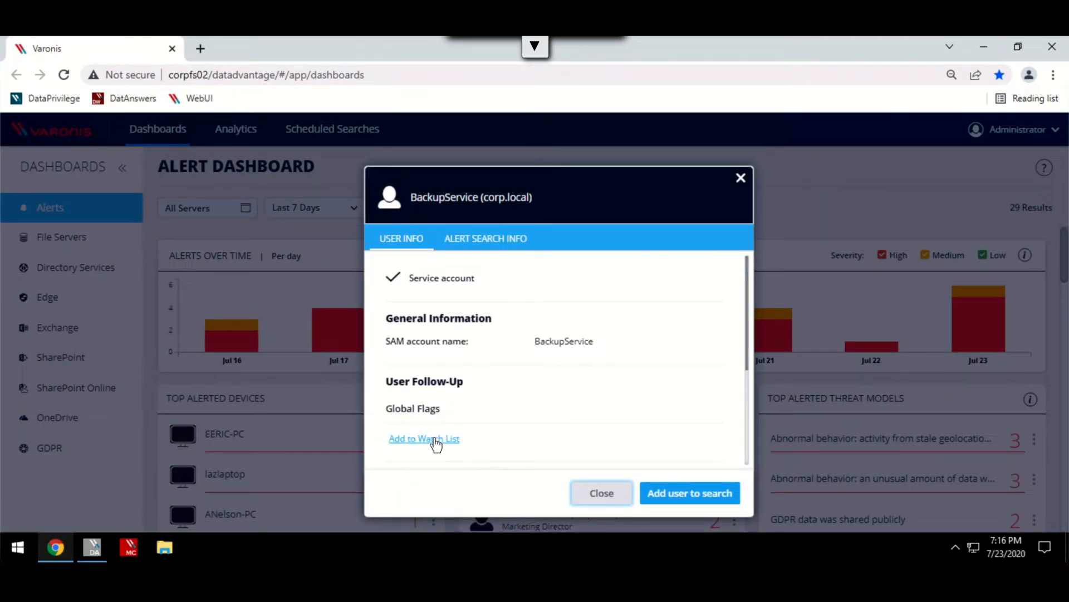
left_click(424, 438)
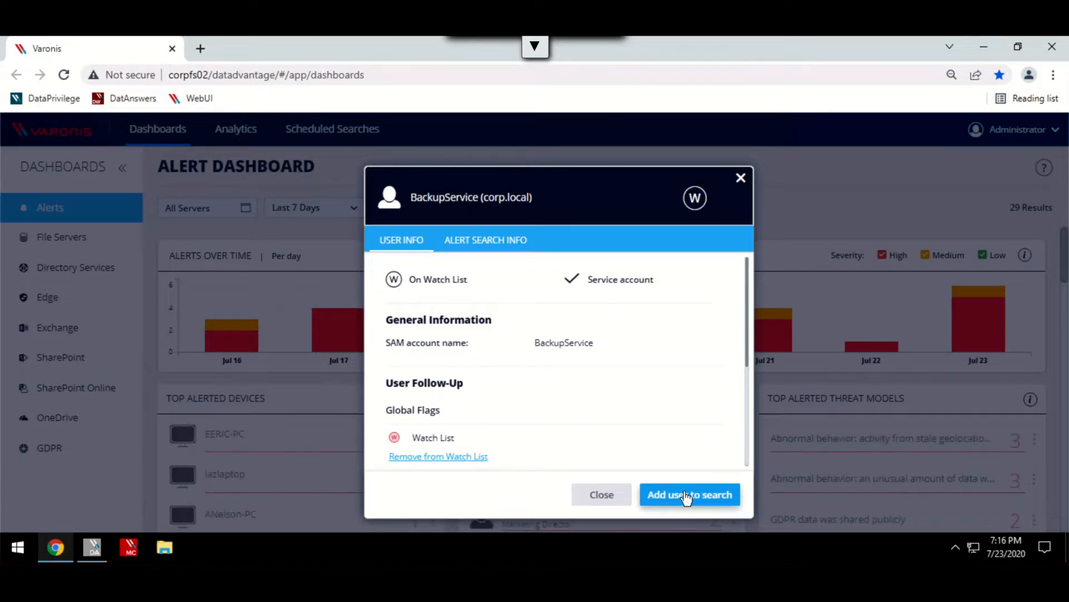
Search alerts for User Name BackupService (corp.local) and review the 5 results
left_click(689, 494)
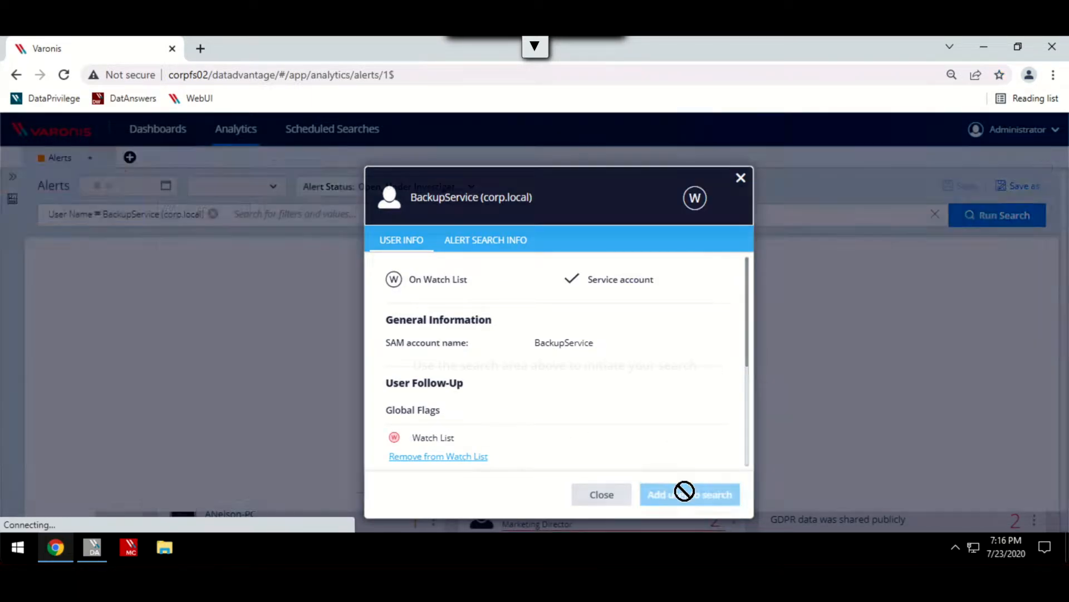
left_click(689, 495)
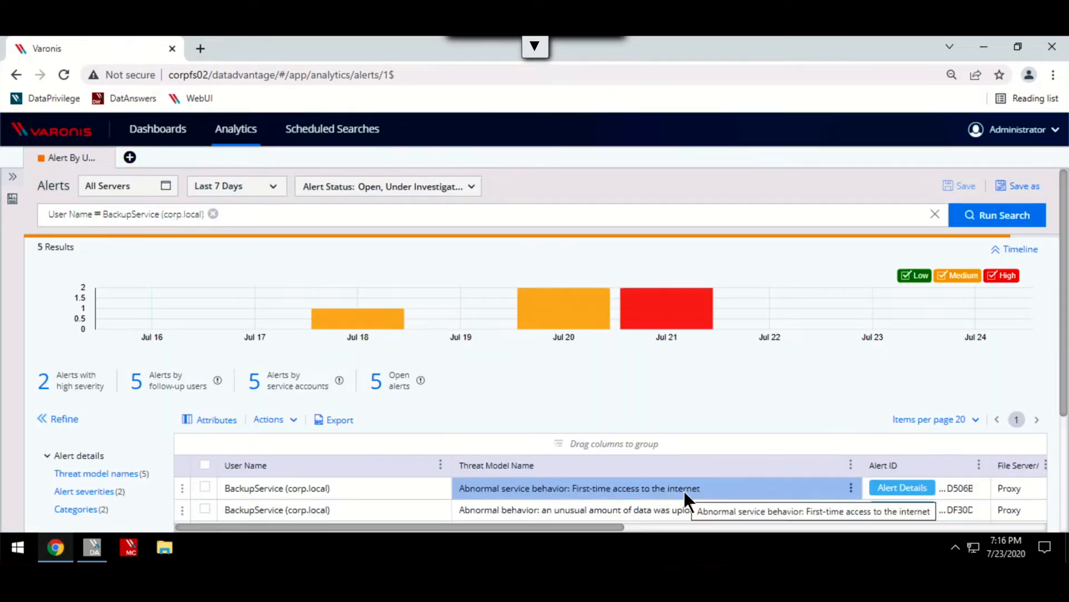
scroll("down", 3)
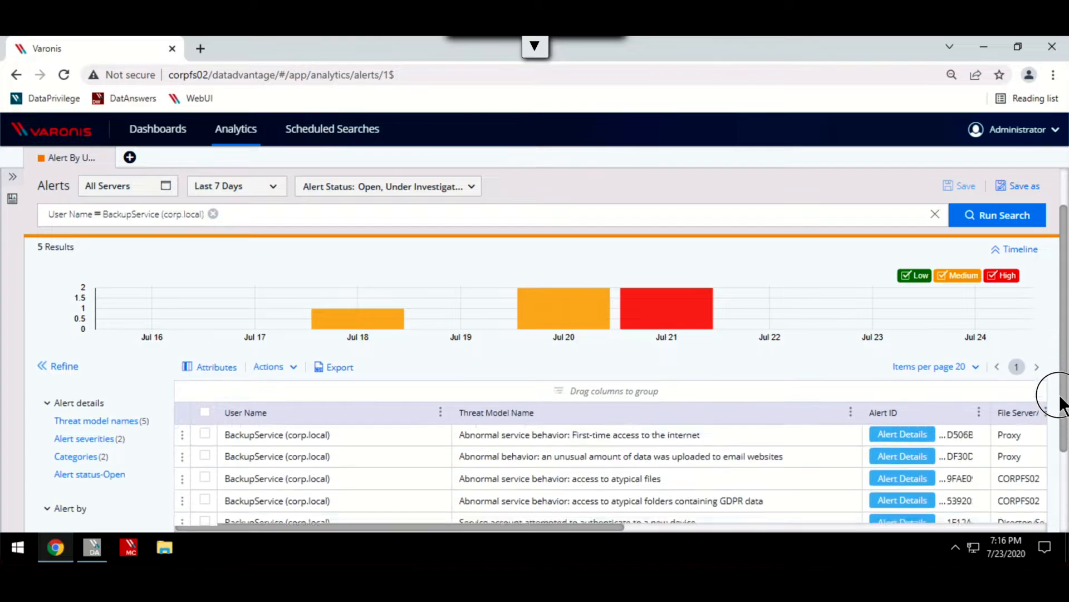
scroll("down", 3)
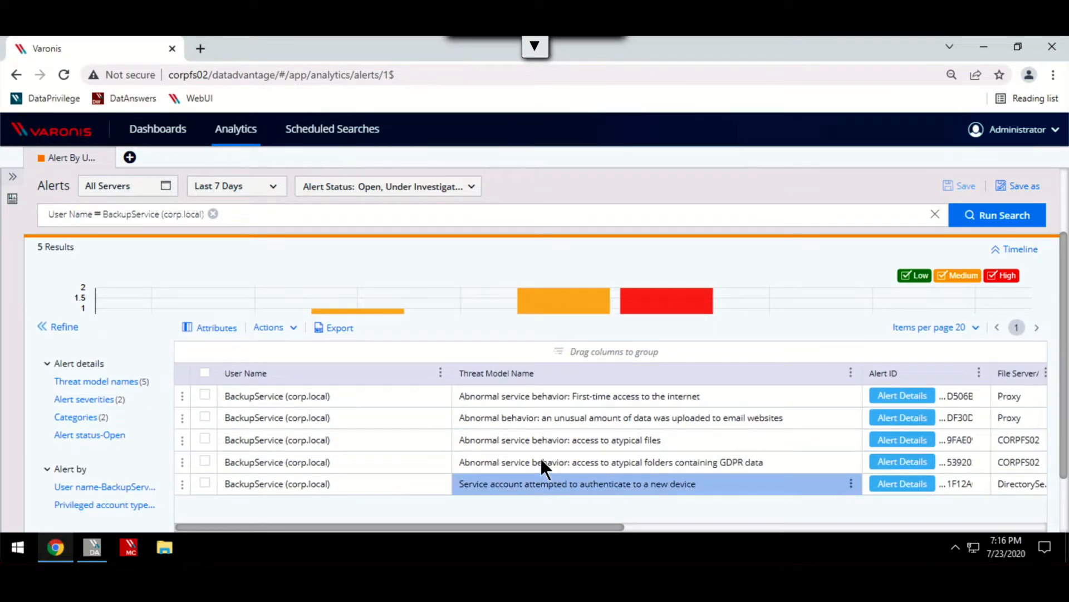
mouse_move(601, 462)
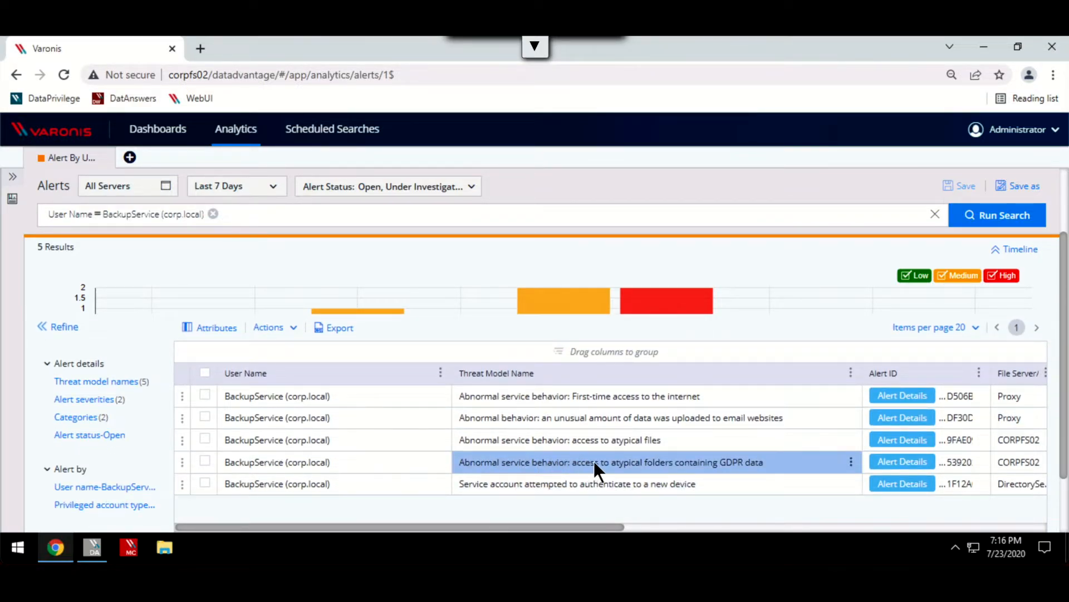
mouse_move(716, 477)
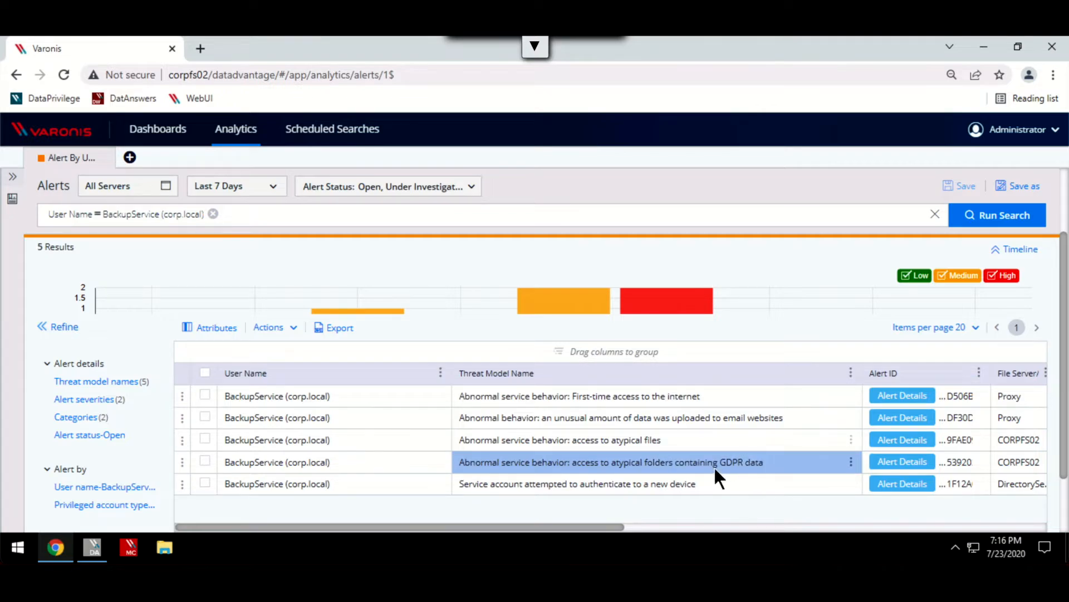
mouse_move(754, 485)
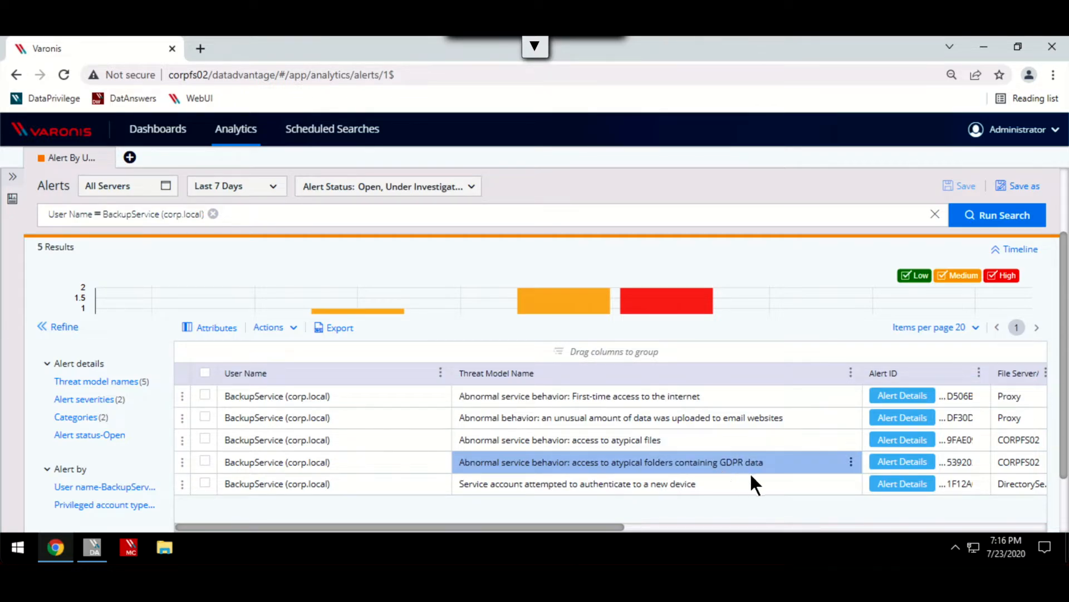
Open Alert Details for BackupService's atypical GDPR folder access alert
left_click(902, 462)
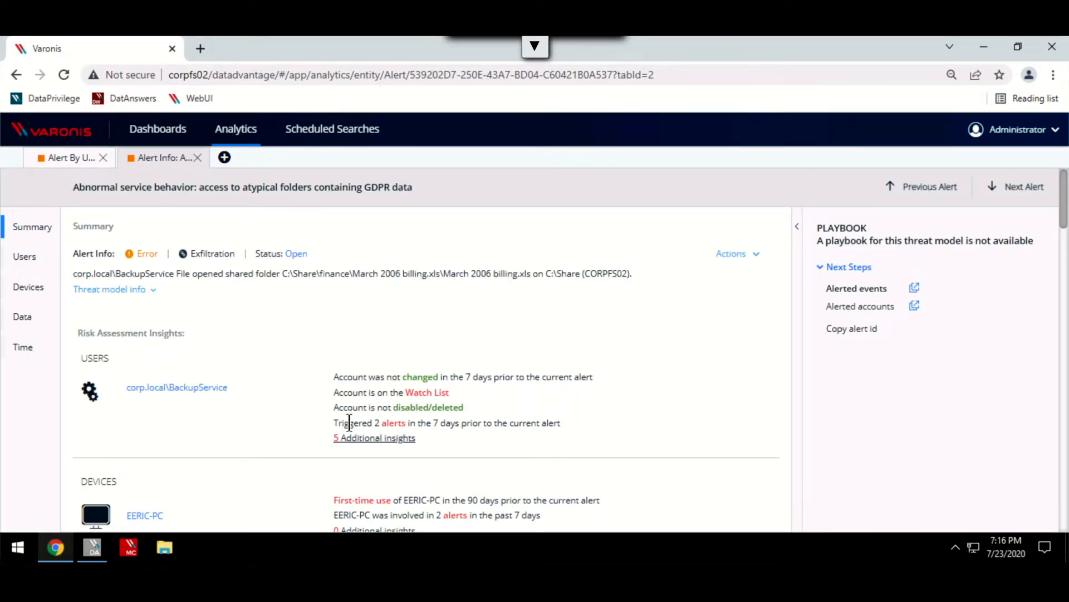
mouse_move(553, 423)
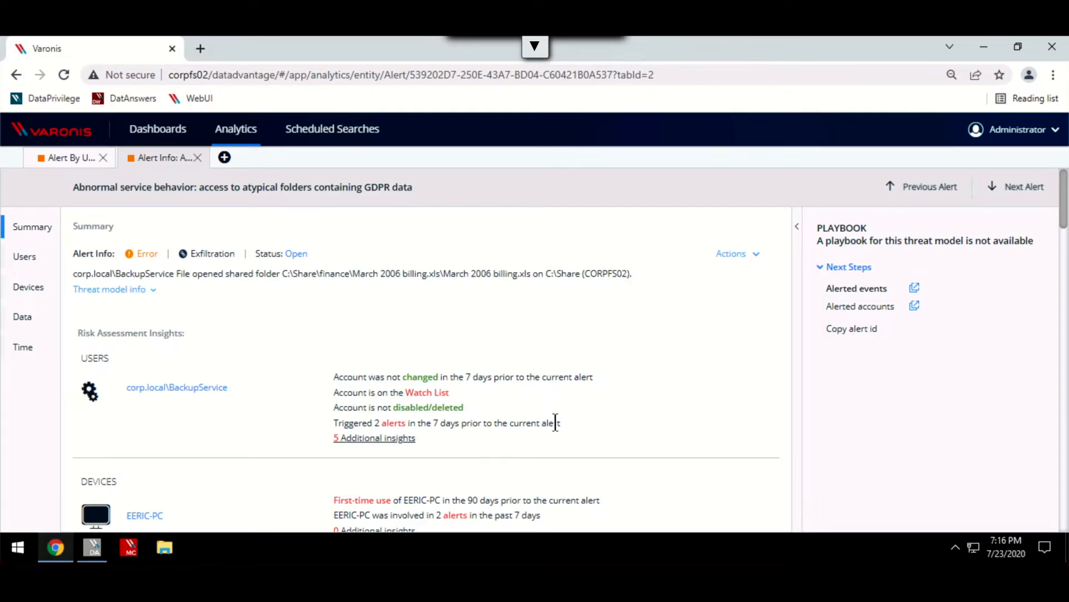
mouse_move(339, 422)
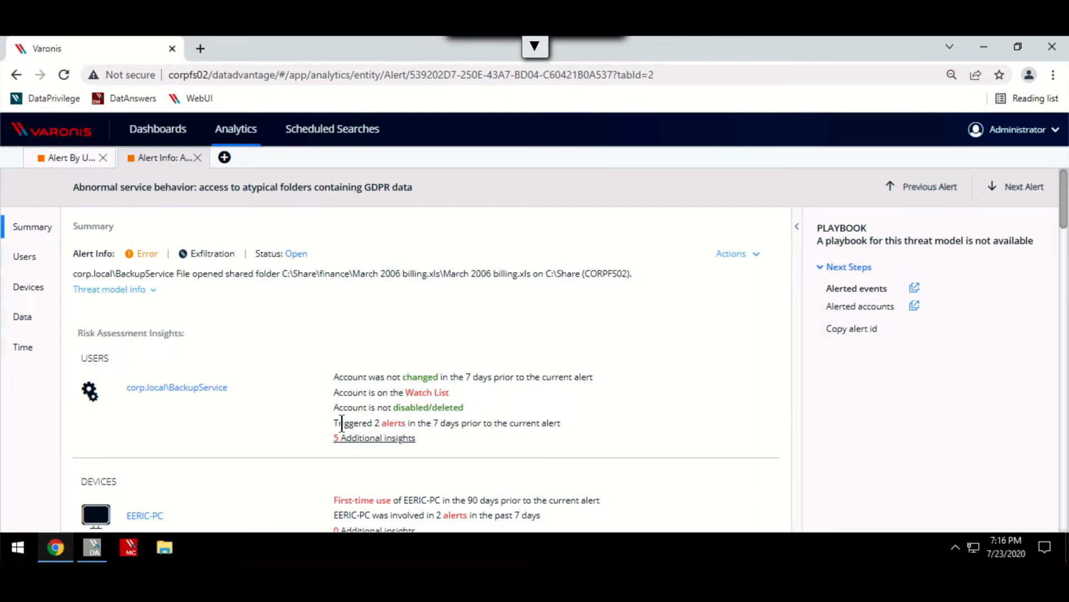
mouse_move(67, 157)
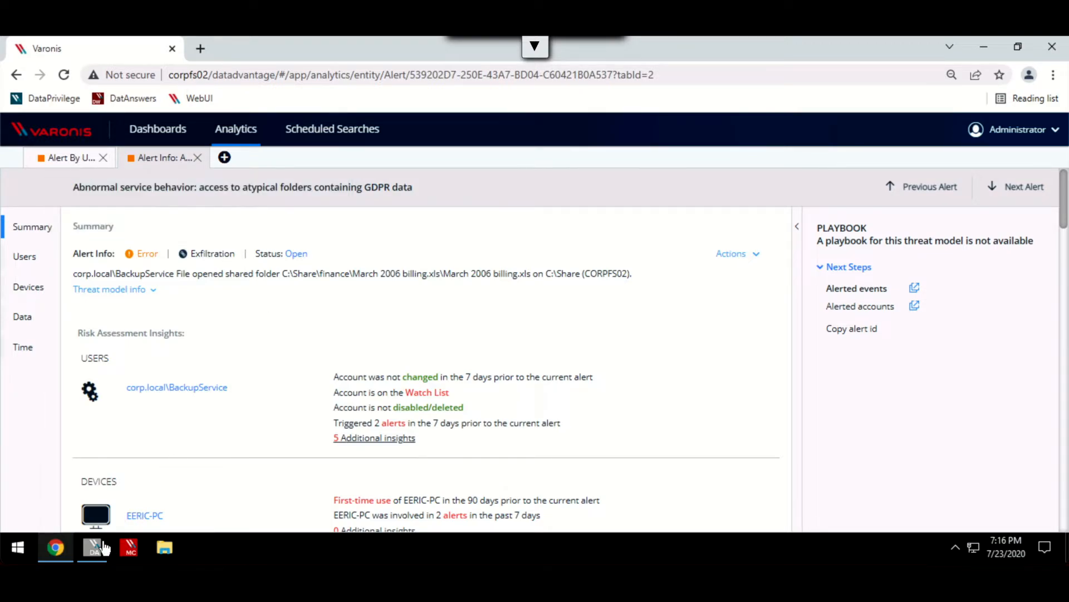
In the DatAdvantage console, enable 'Abnormal admin behavior: access to atypical mailboxes'
left_click(93, 547)
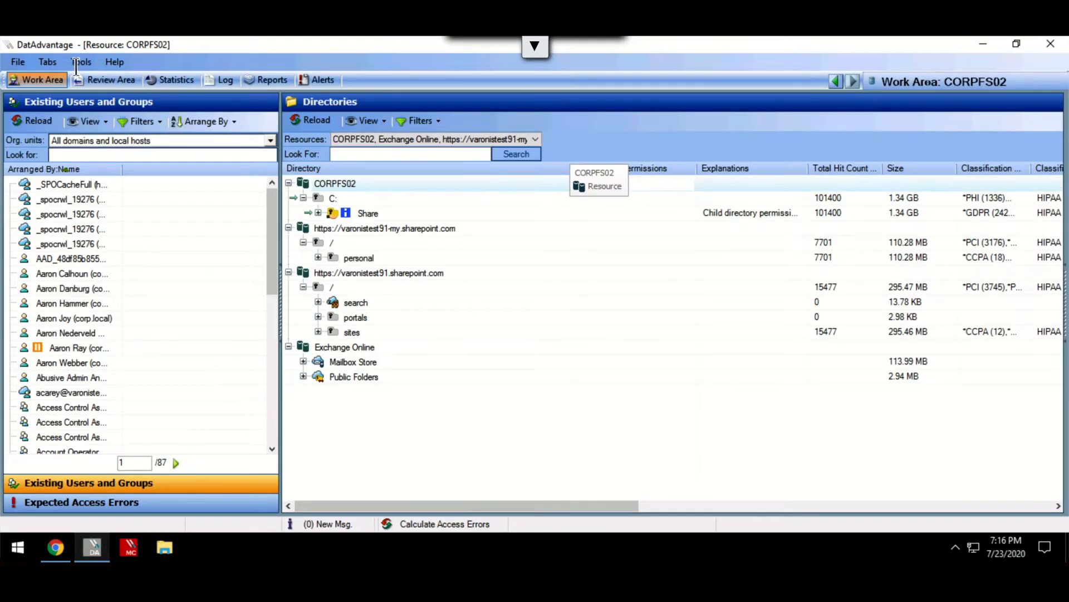
mouse_move(106, 252)
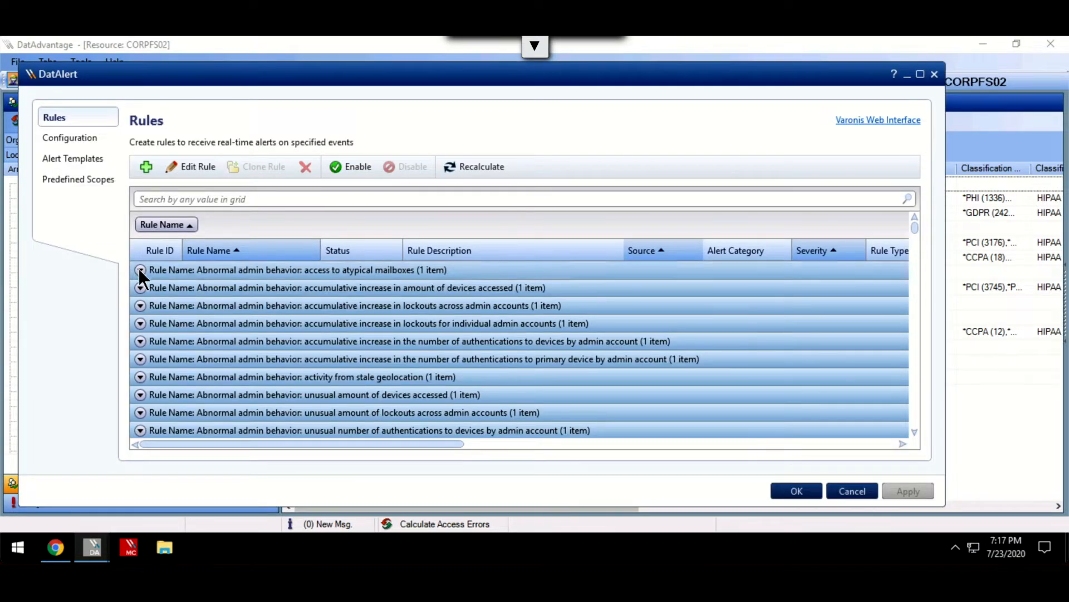
left_click(140, 270)
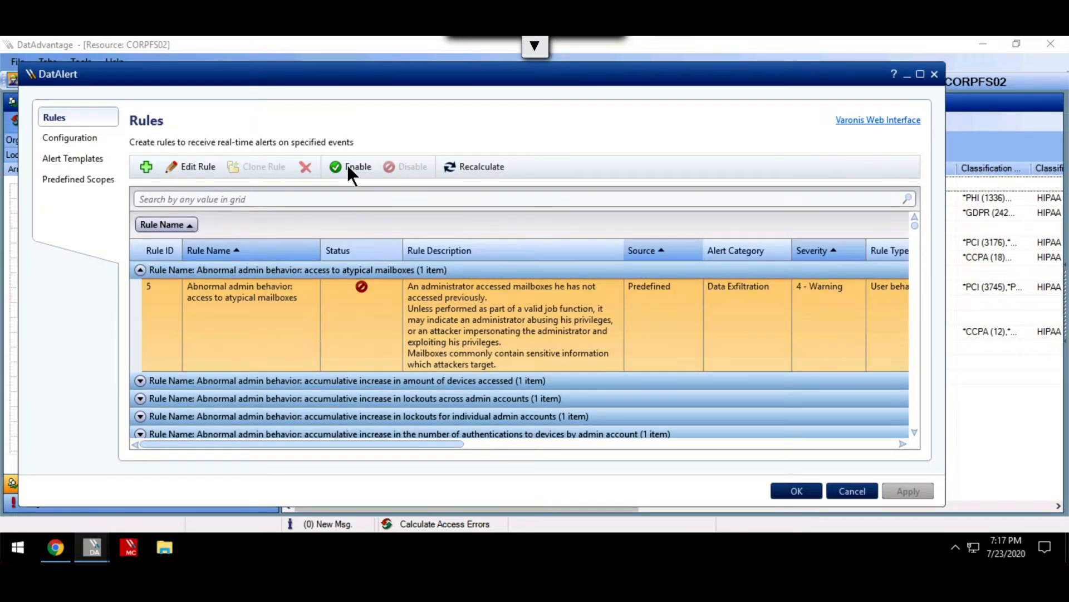
left_click(351, 166)
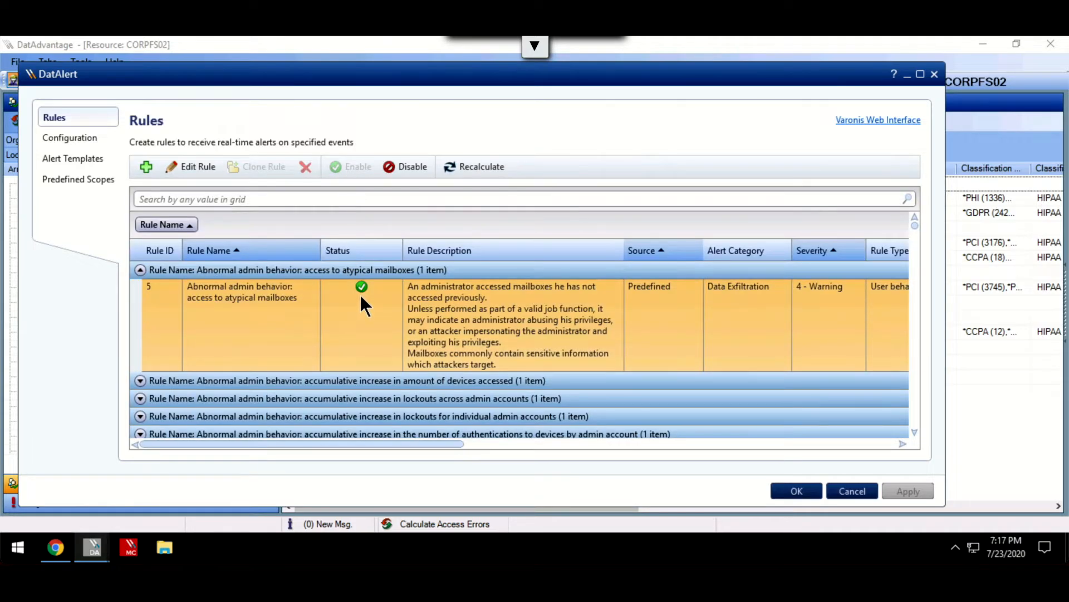
mouse_move(146, 167)
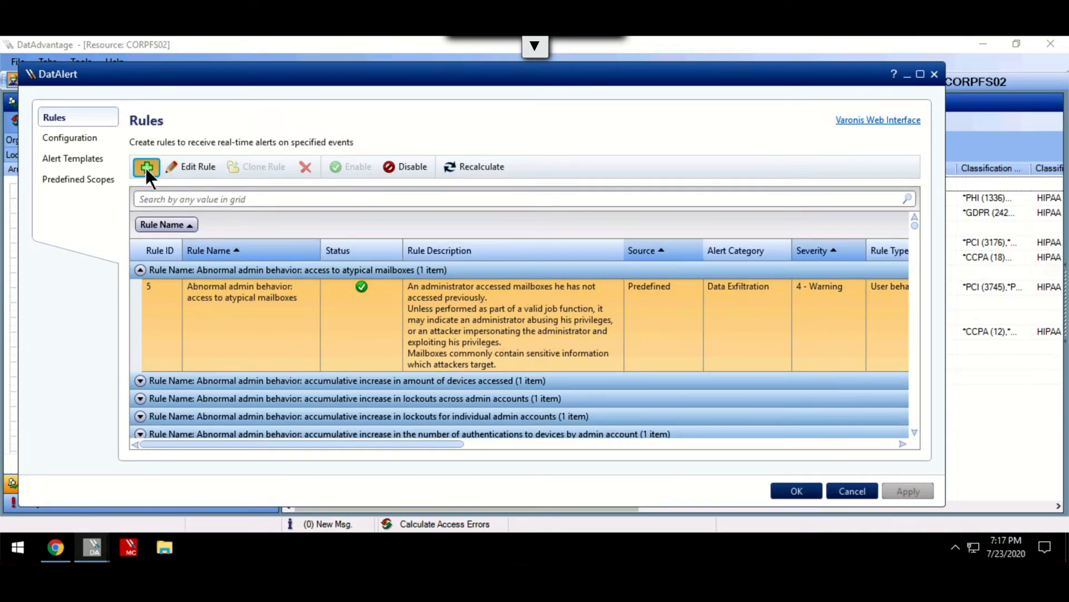
Add a new DatAlert rule and view its Who, Where, What and When pages
left_click(146, 167)
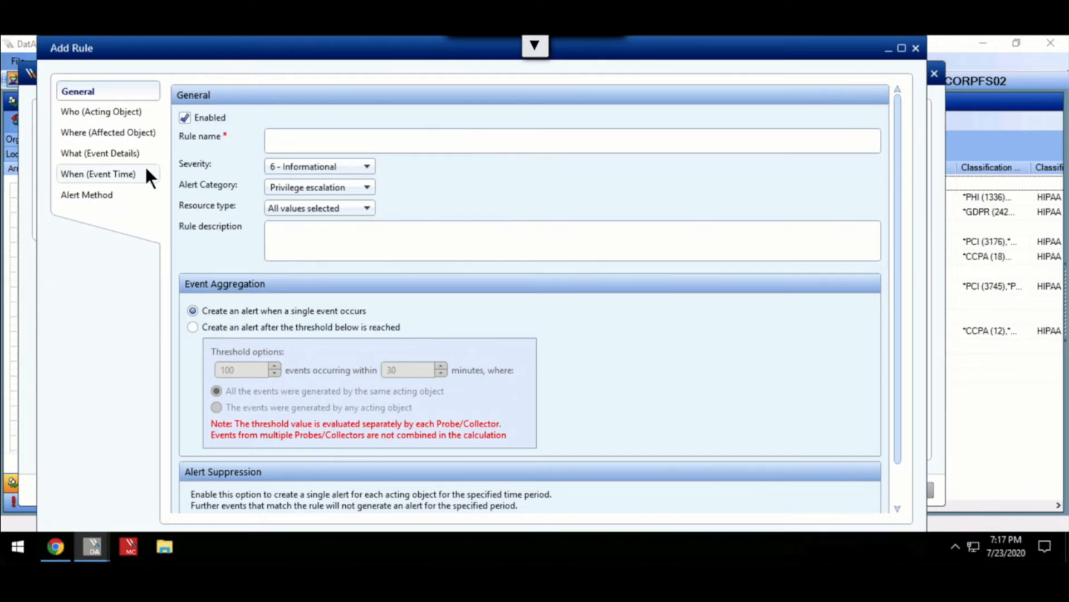
left_click(101, 112)
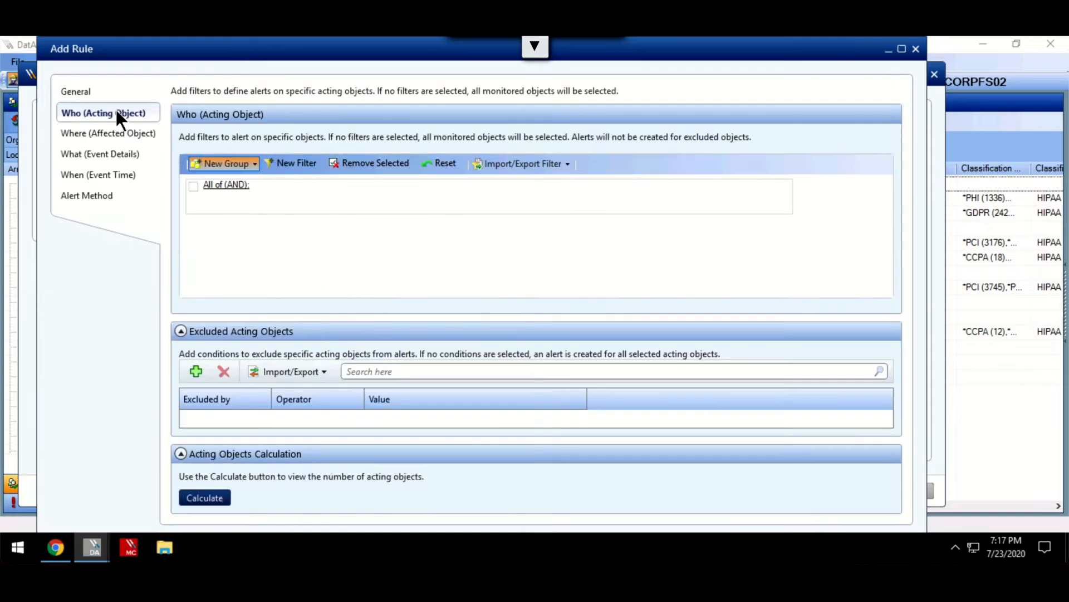
mouse_move(97, 119)
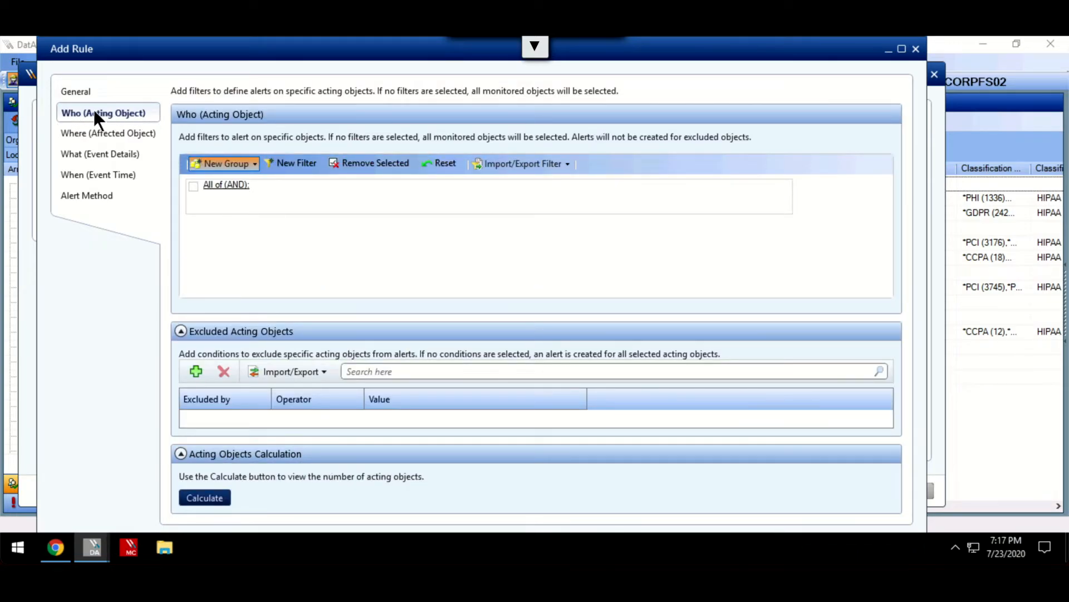
left_click(107, 133)
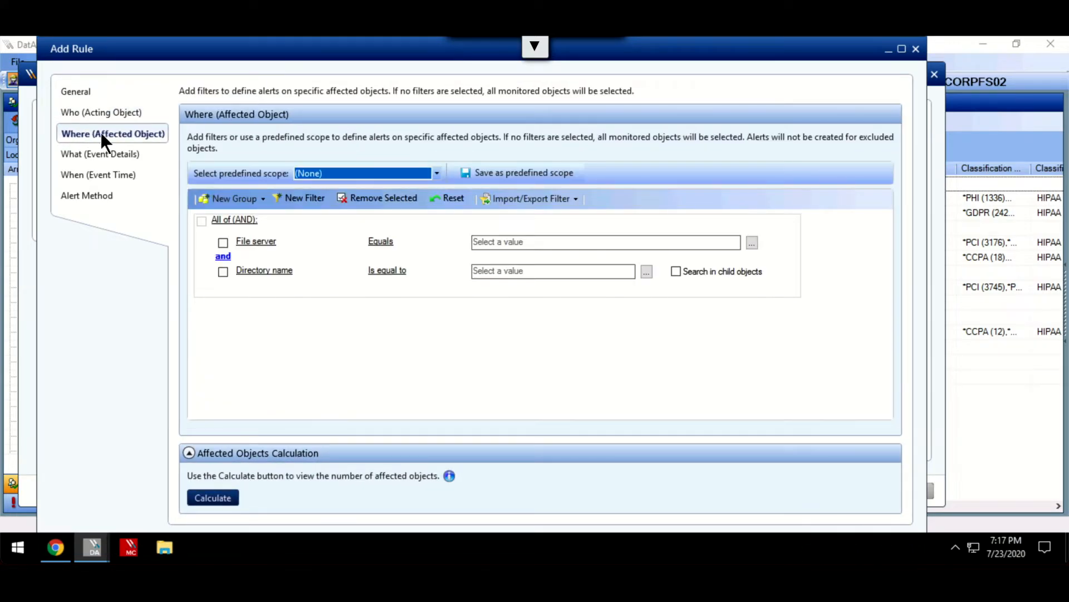
mouse_move(93, 158)
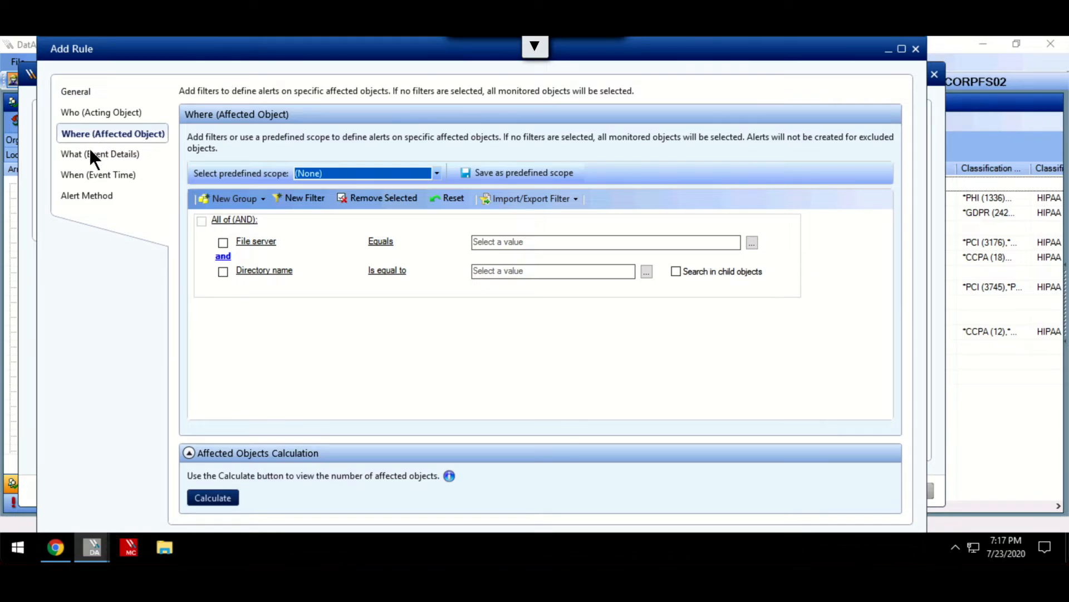
left_click(100, 154)
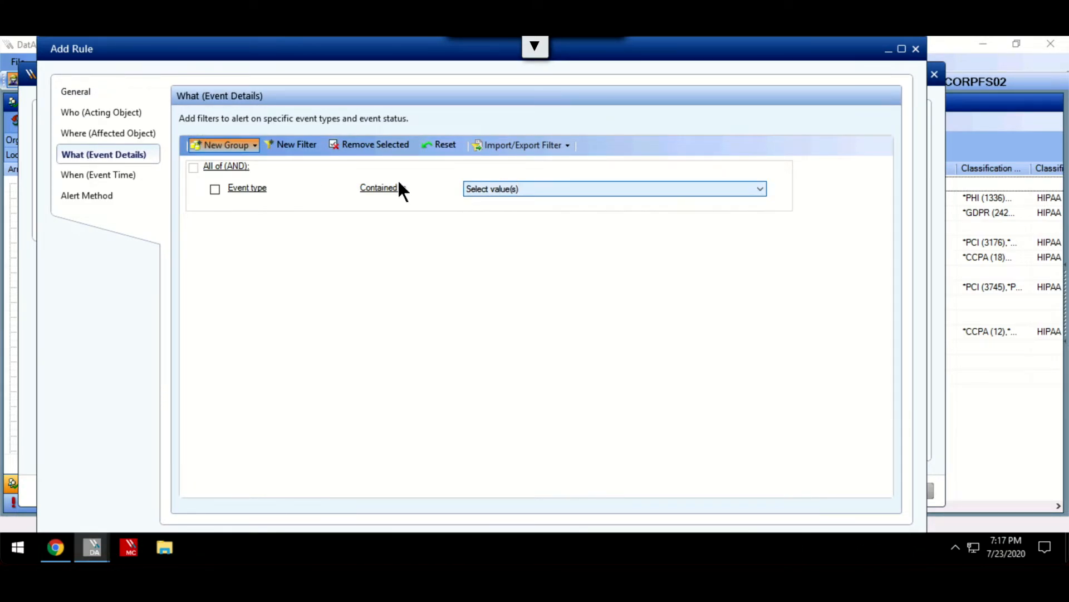
left_click(98, 174)
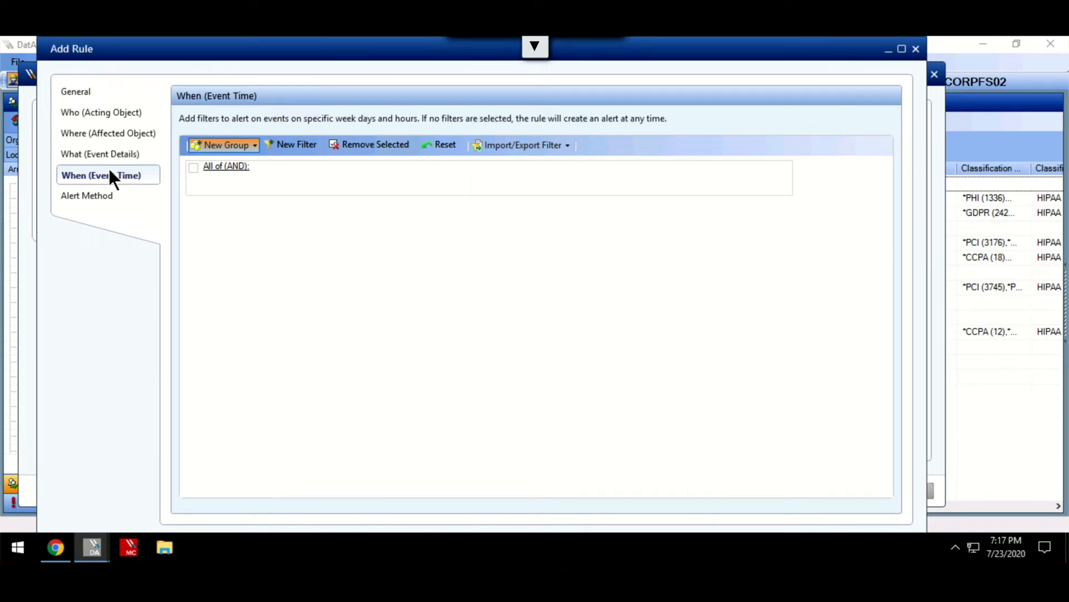
mouse_move(123, 188)
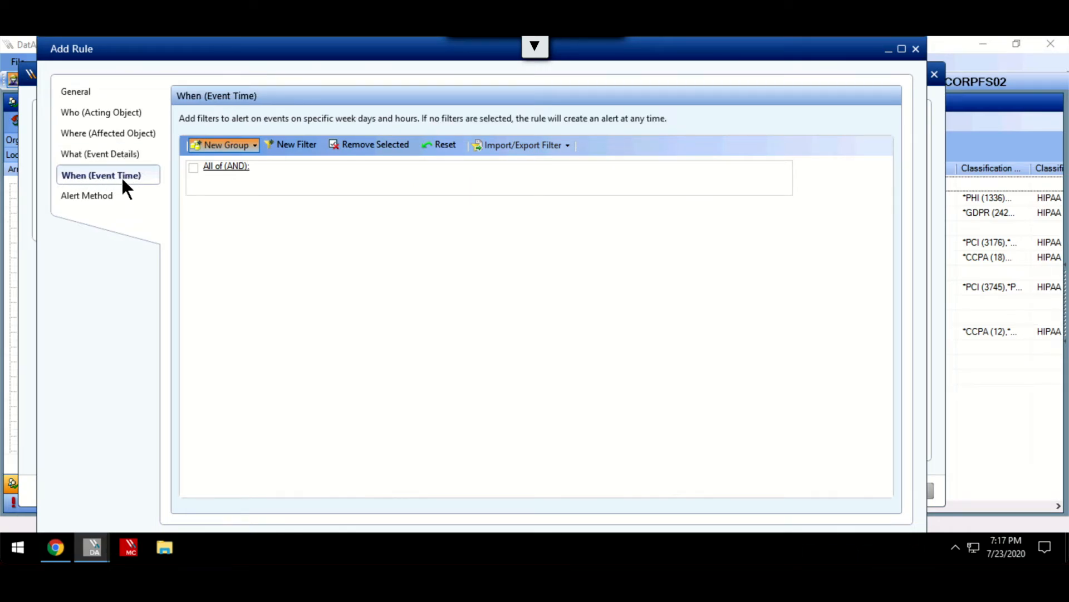
mouse_move(87, 195)
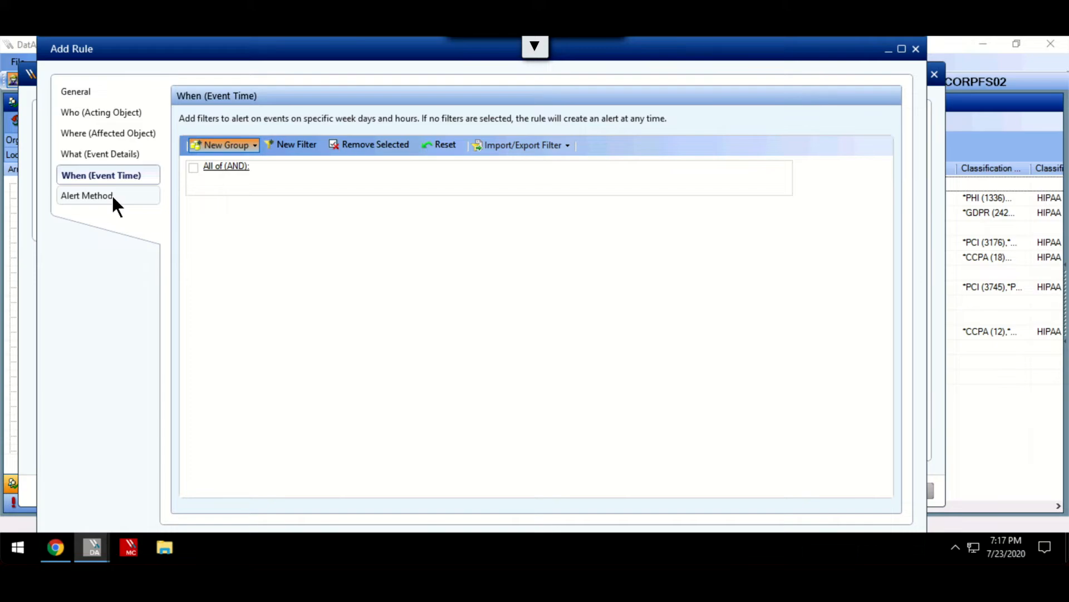
Enable Mail to recipients, Event log and Executable Script on the Alert Method page
left_click(89, 196)
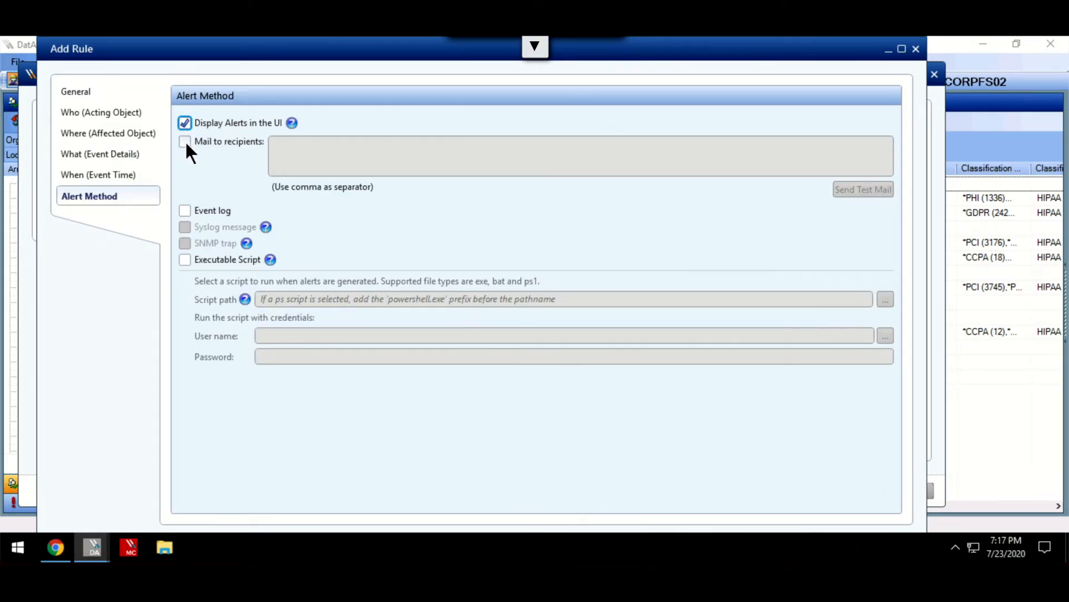
left_click(184, 141)
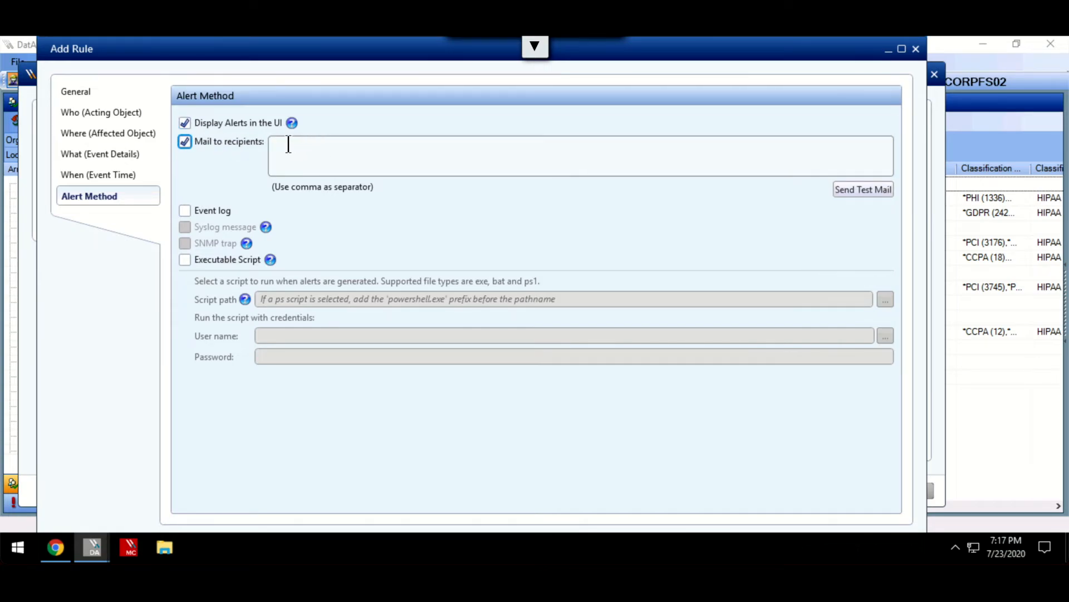
mouse_move(185, 212)
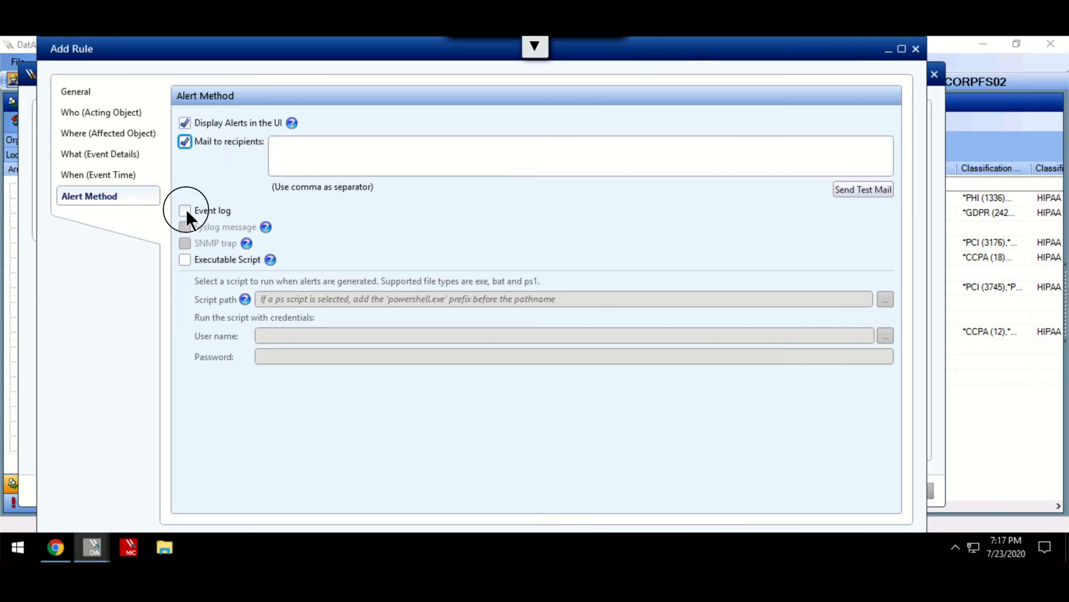
left_click(184, 210)
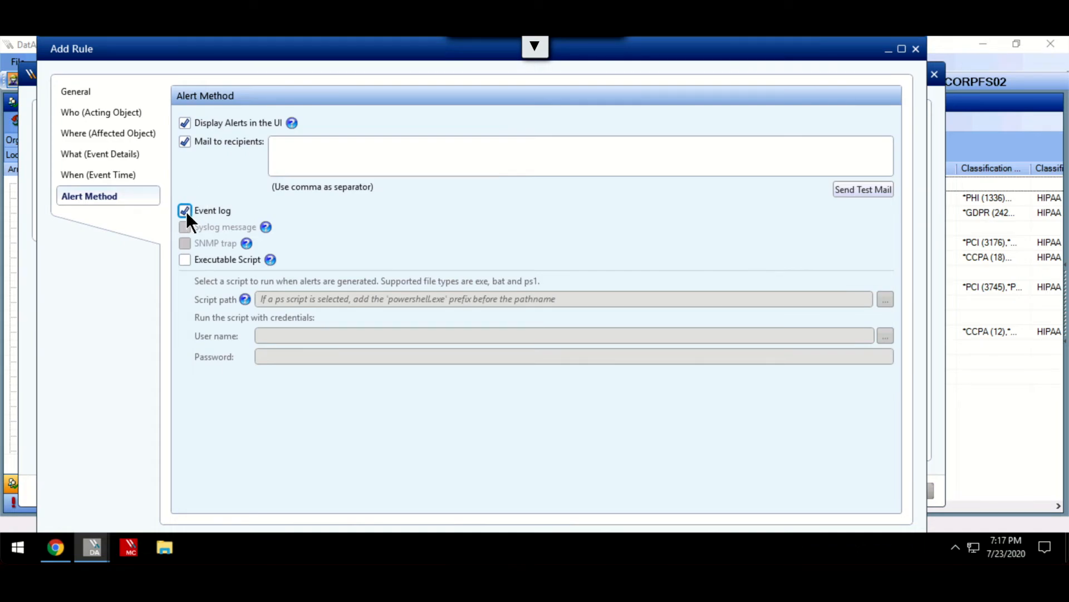
mouse_move(206, 256)
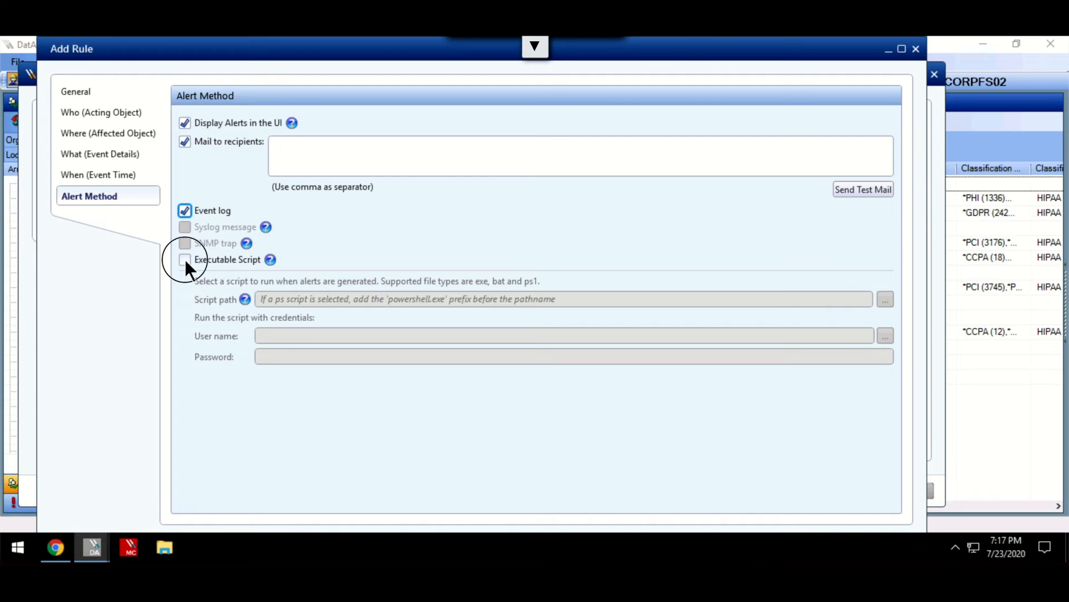
left_click(185, 259)
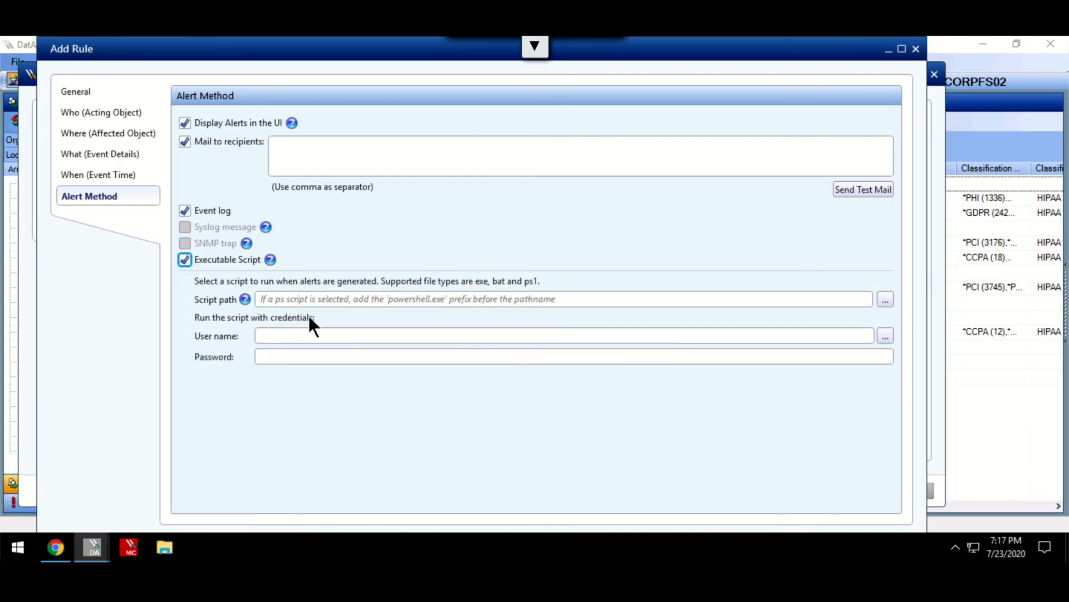
mouse_move(486, 289)
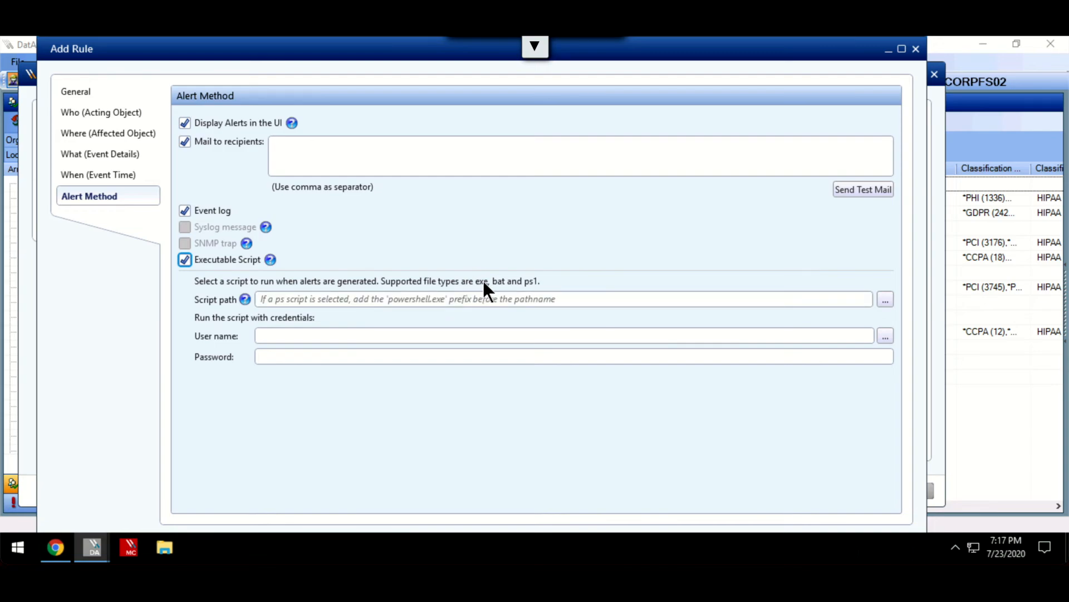
mouse_move(474, 290)
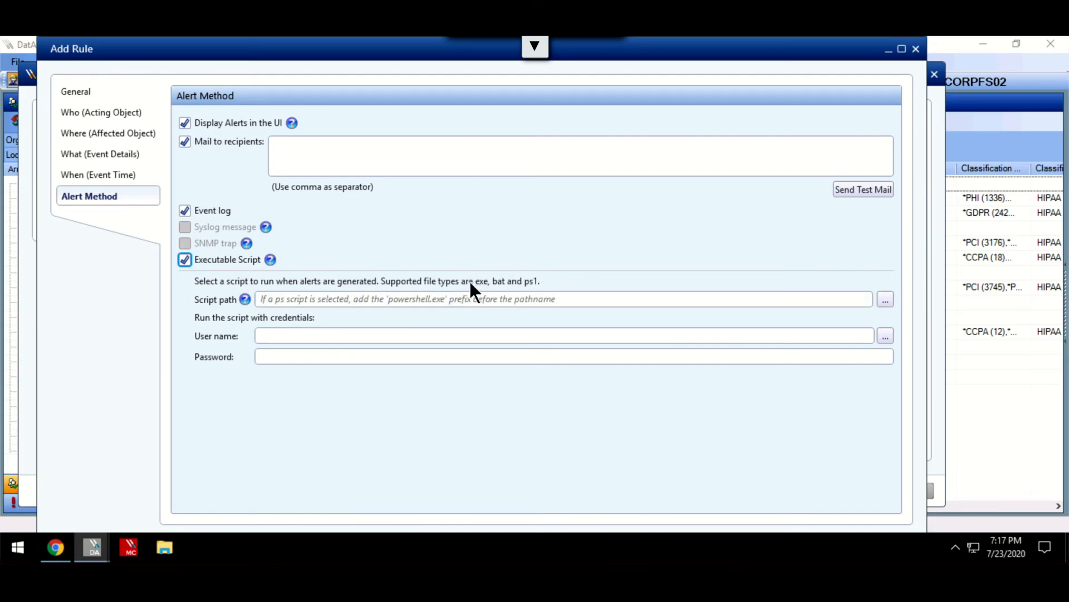
mouse_move(543, 271)
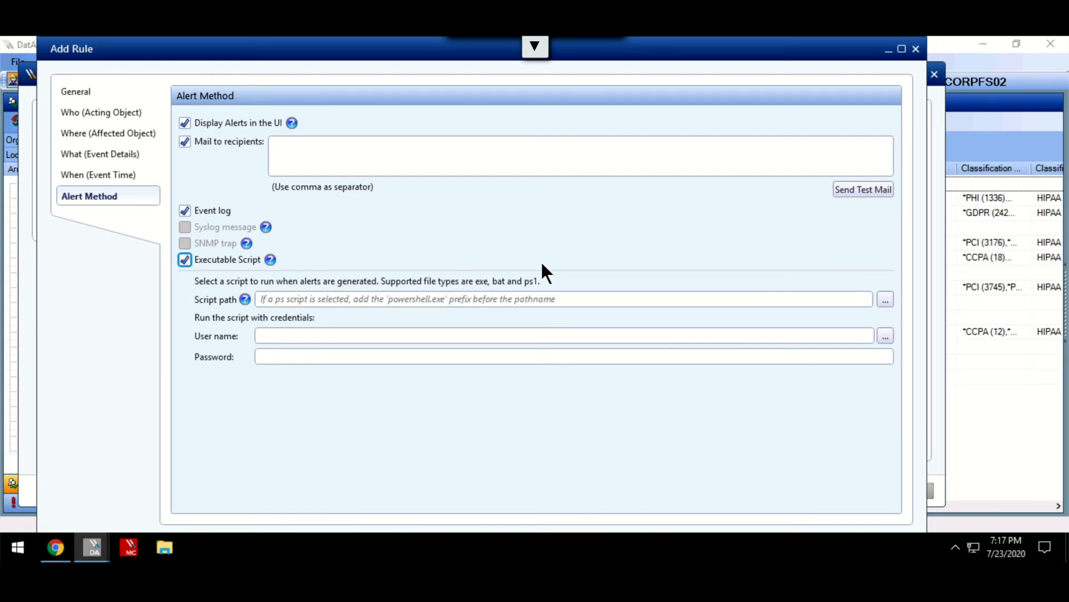
mouse_move(590, 235)
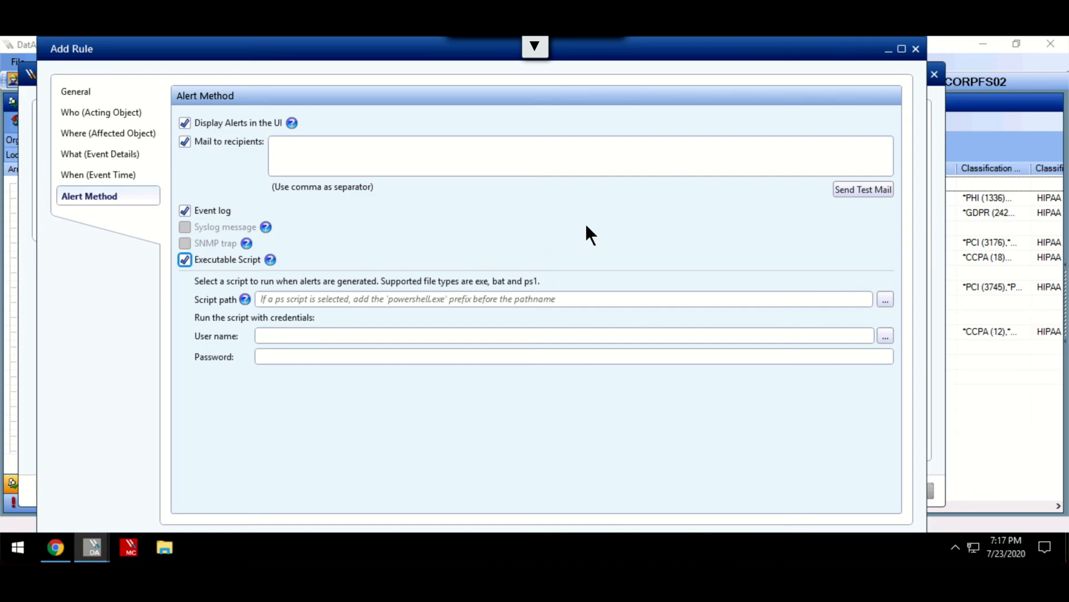